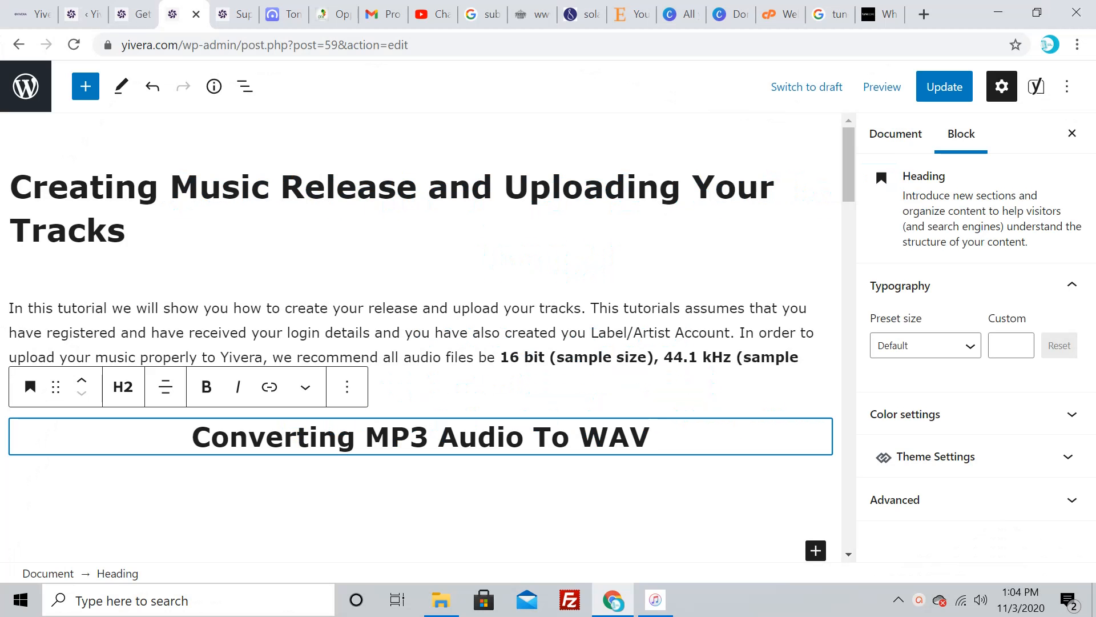
Select the bold '16 bit, 44.1 kHz, 1411 kbps stereo WAV' spec text in the post
left_click(648, 436)
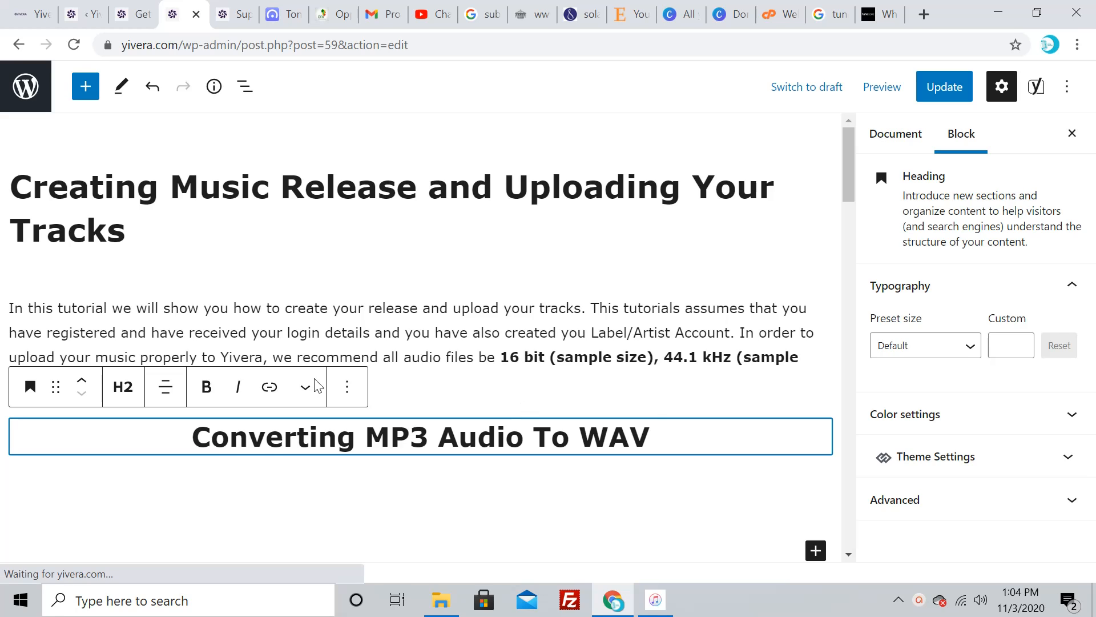
left_click(412, 369)
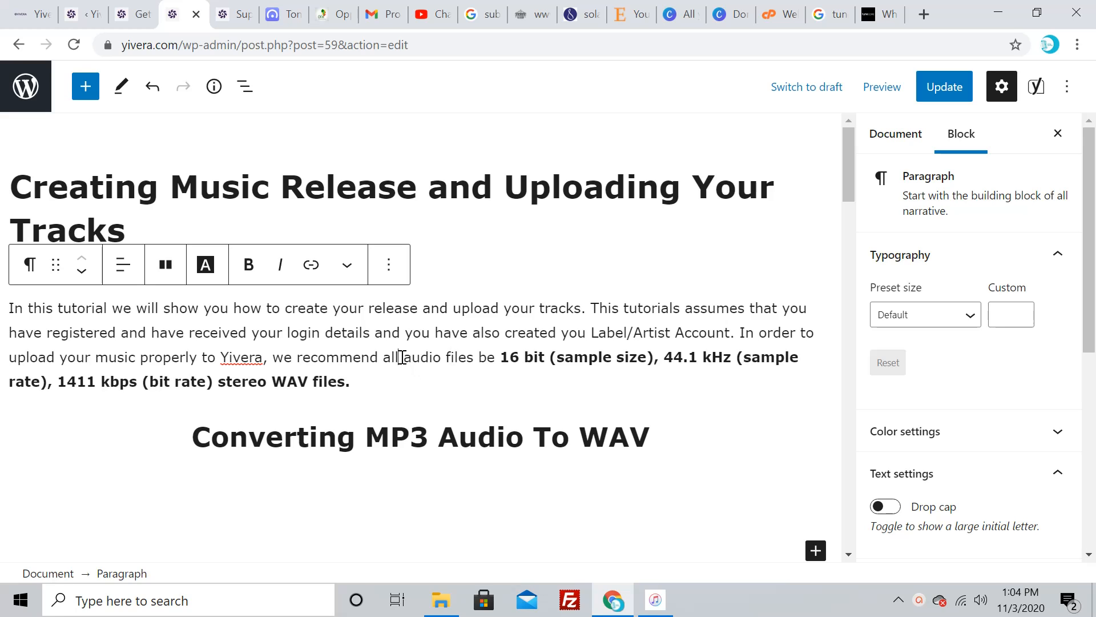
left_click_drag(402, 356, 349, 381)
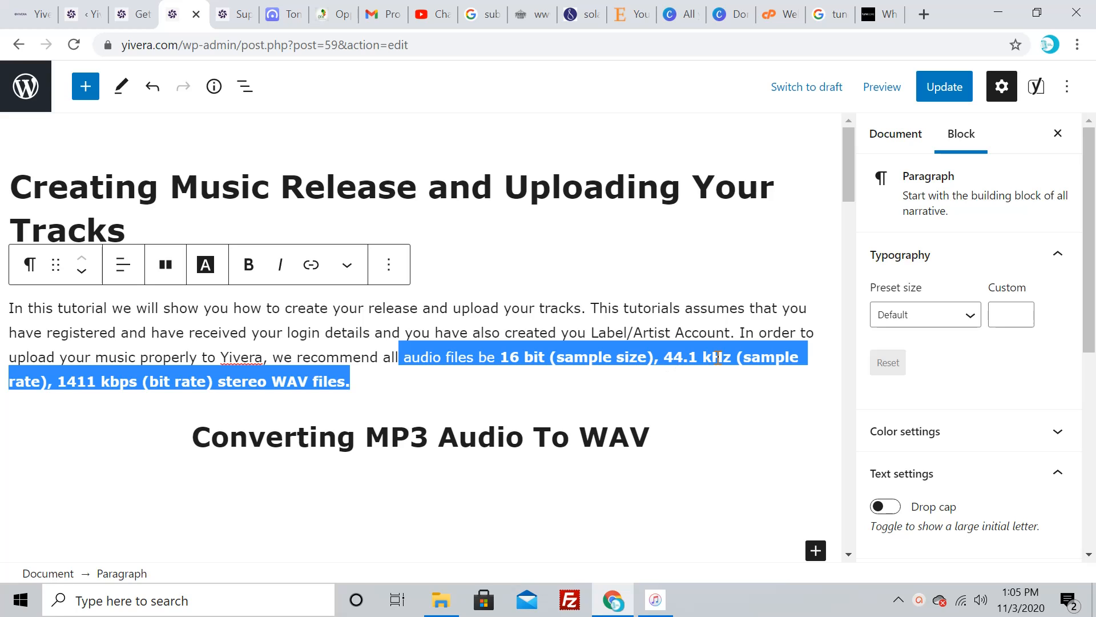
left_click(249, 264)
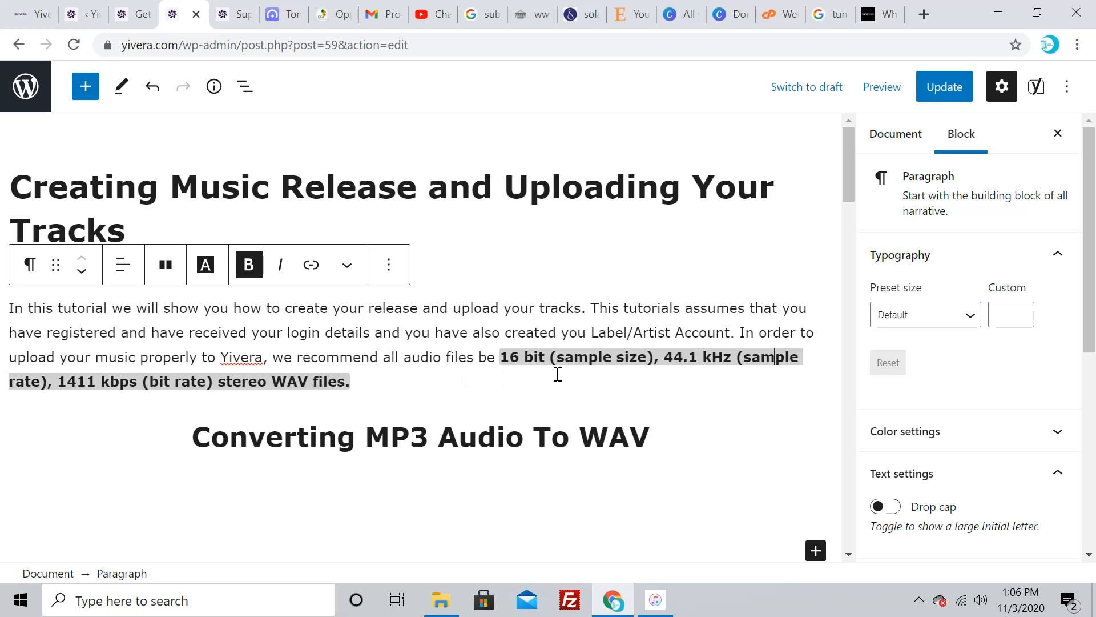
Switch to the iTunes window from the taskbar
left_click(654, 600)
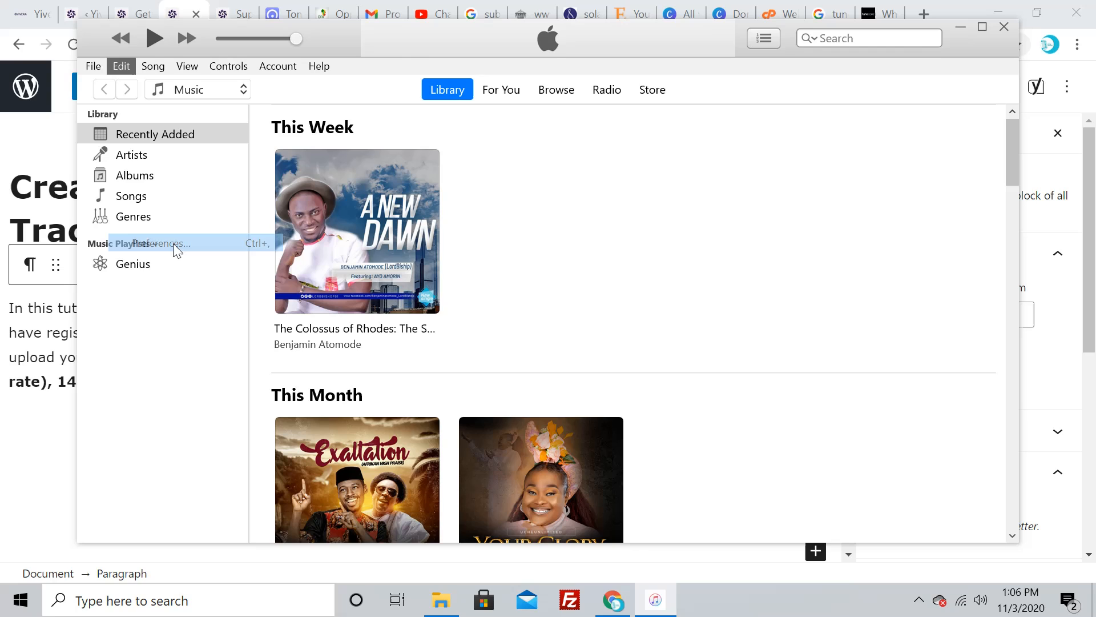
Check import settings use WAV Encoder with Custom 44.100 kHz stereo, and confirm with OK
left_click(161, 243)
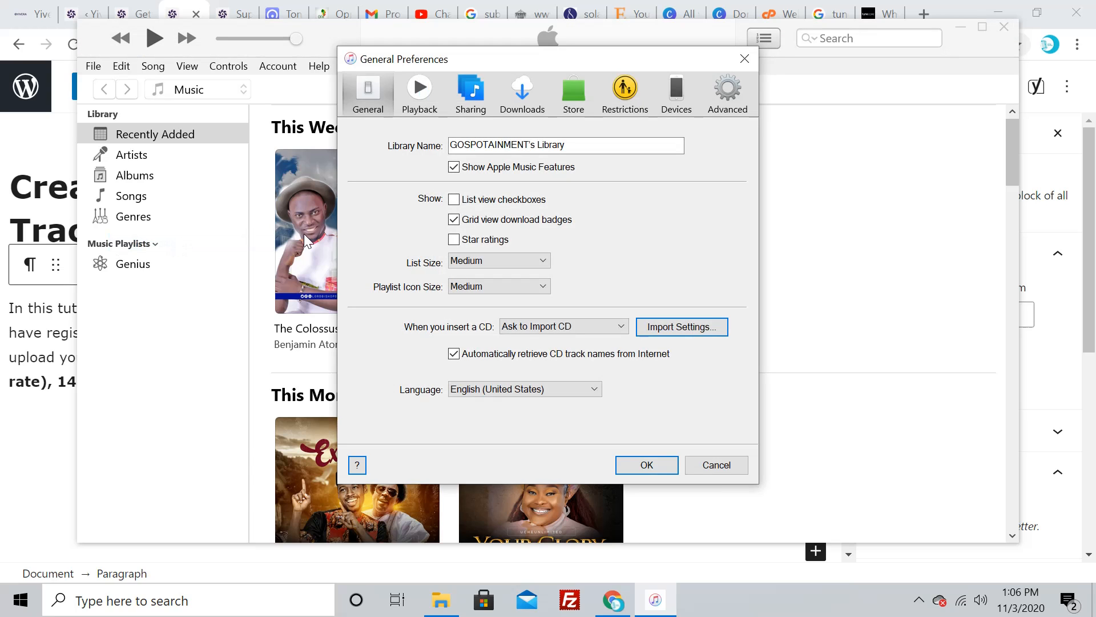
mouse_move(420, 307)
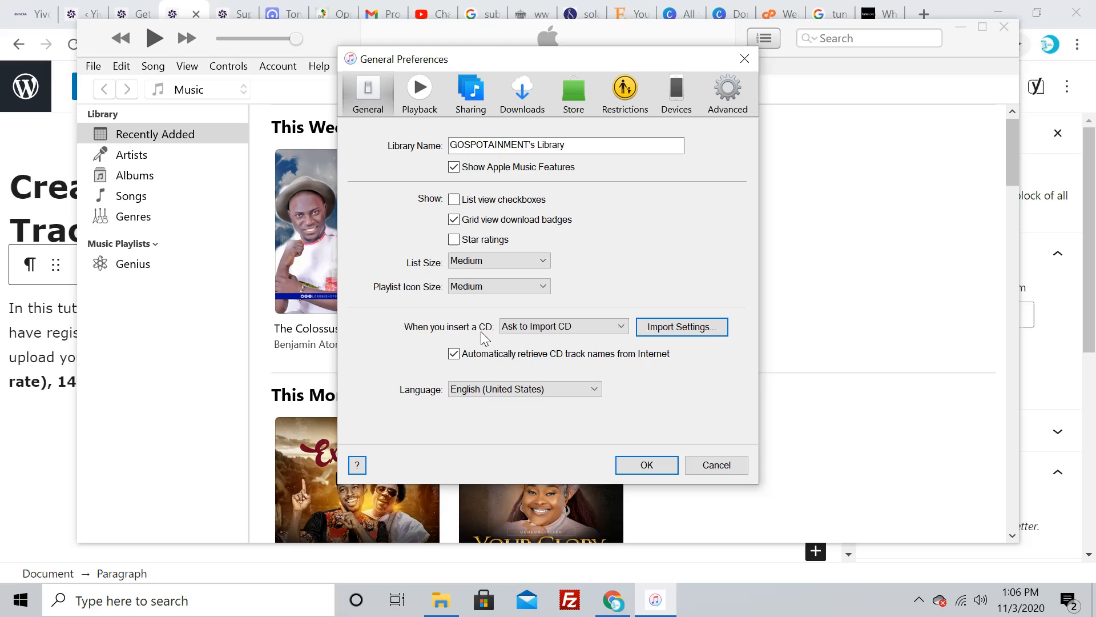
left_click(563, 326)
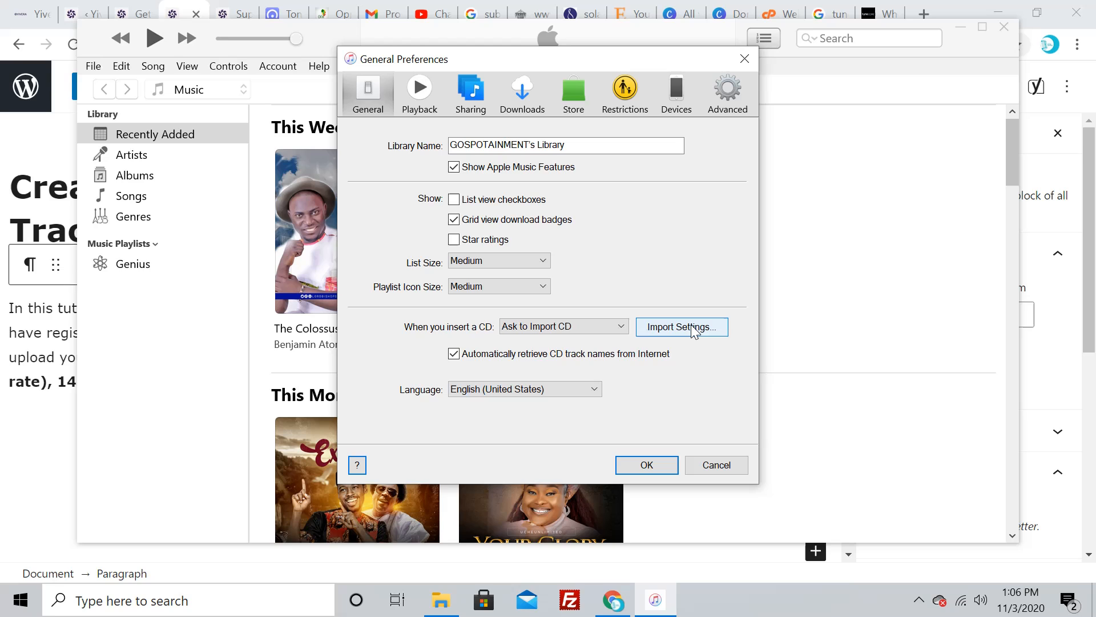
left_click(681, 327)
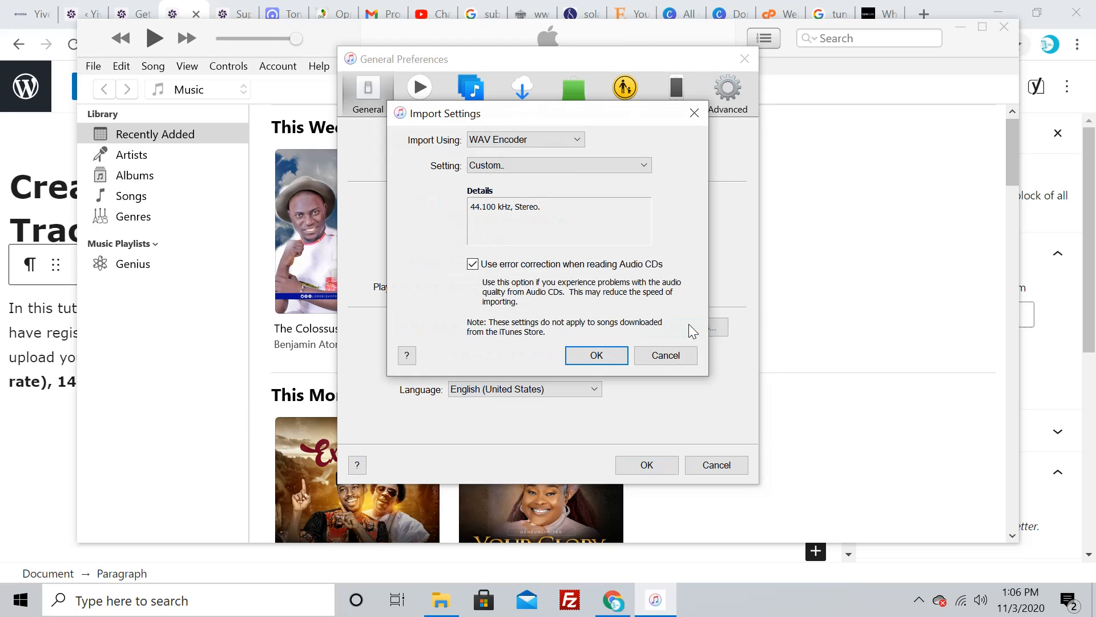
mouse_move(507, 164)
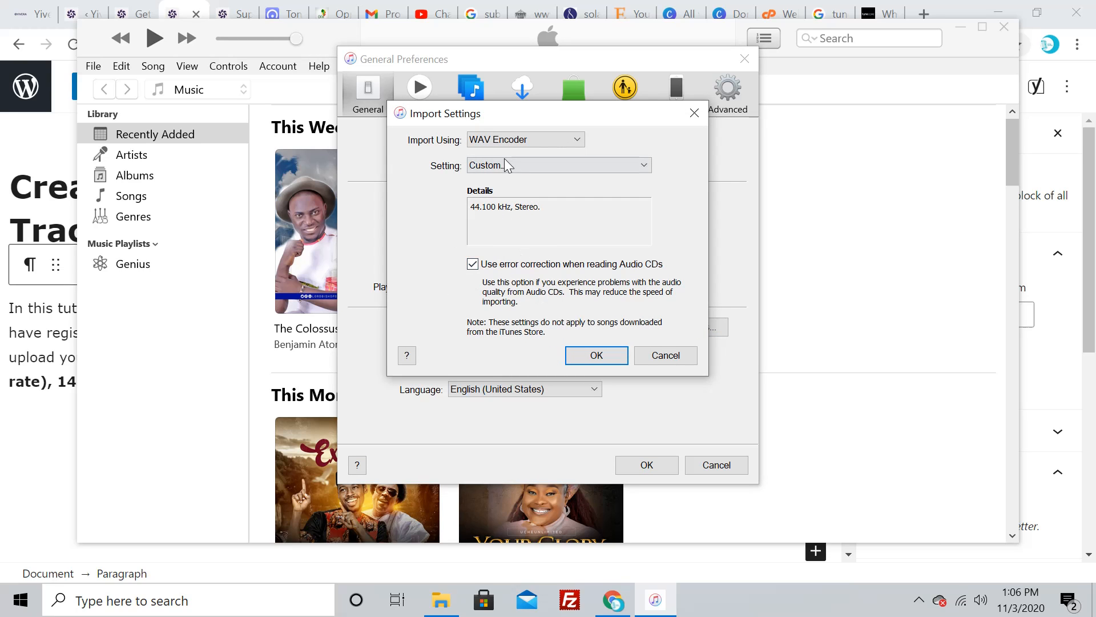
left_click(524, 139)
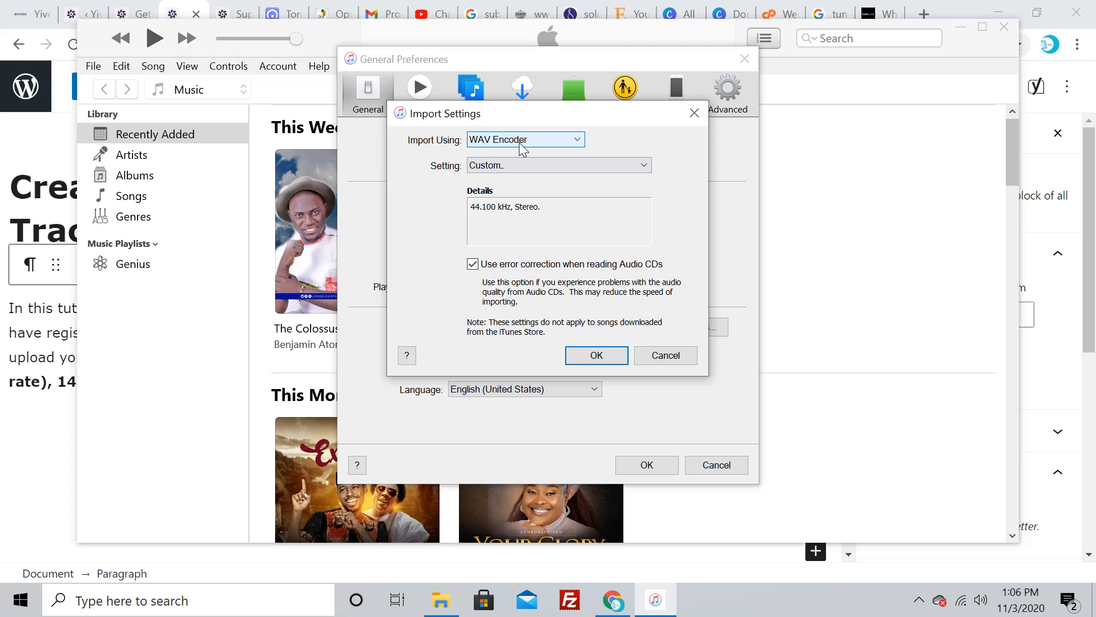
left_click(524, 140)
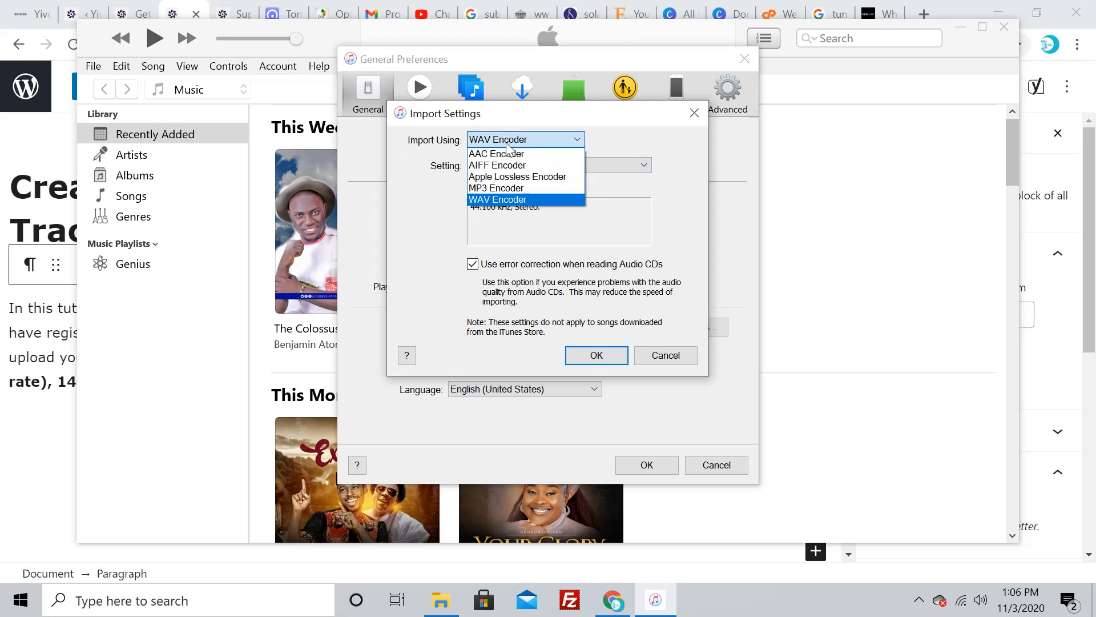
left_click(497, 199)
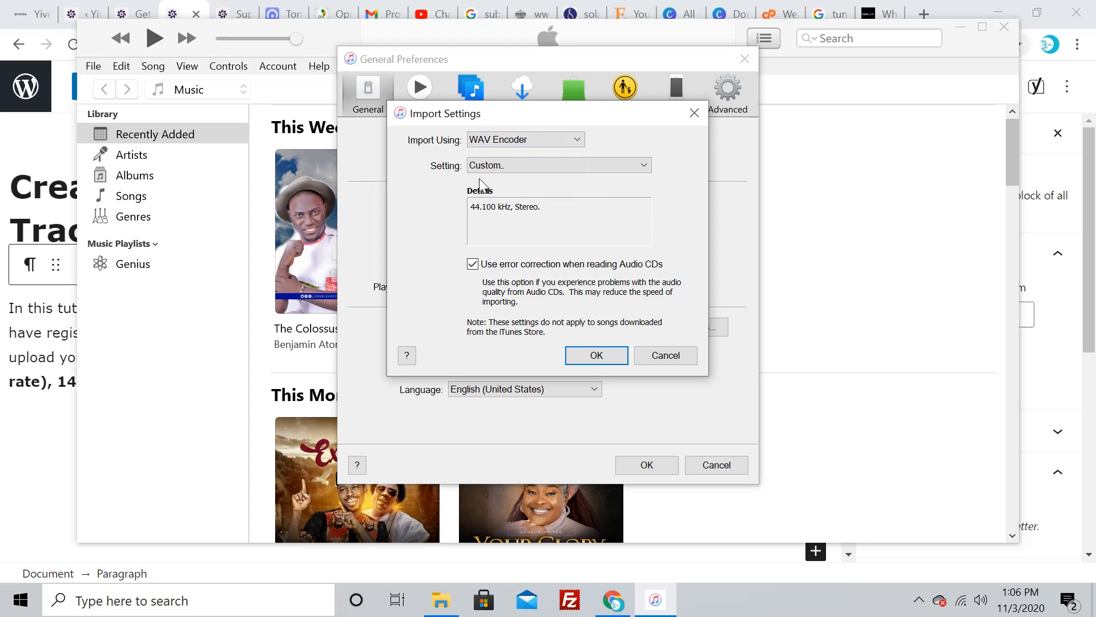
left_click(557, 165)
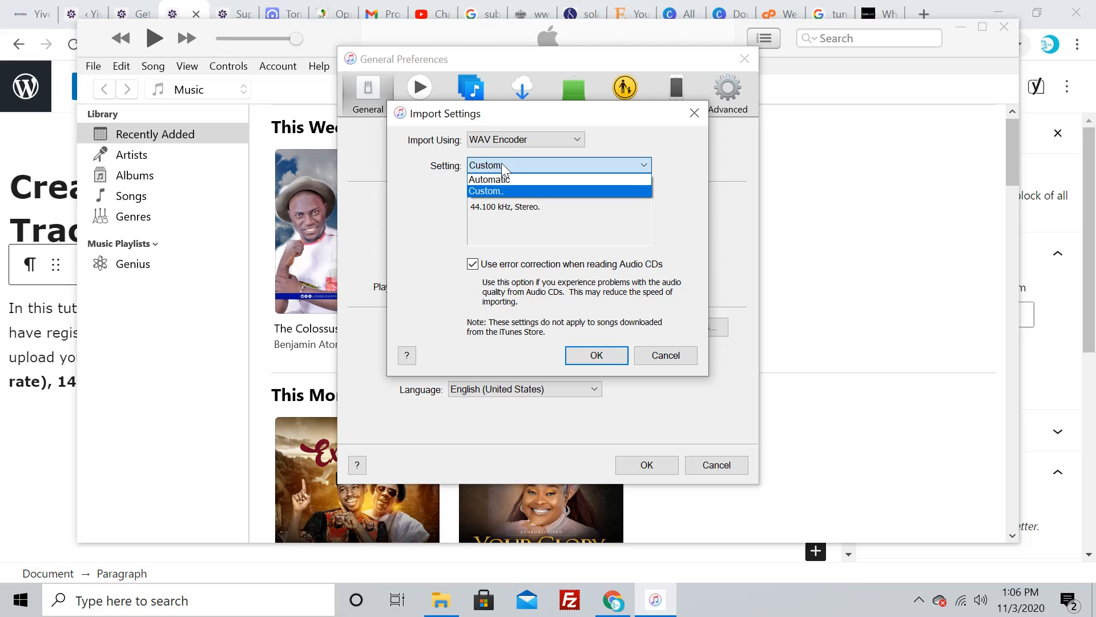
mouse_move(490, 179)
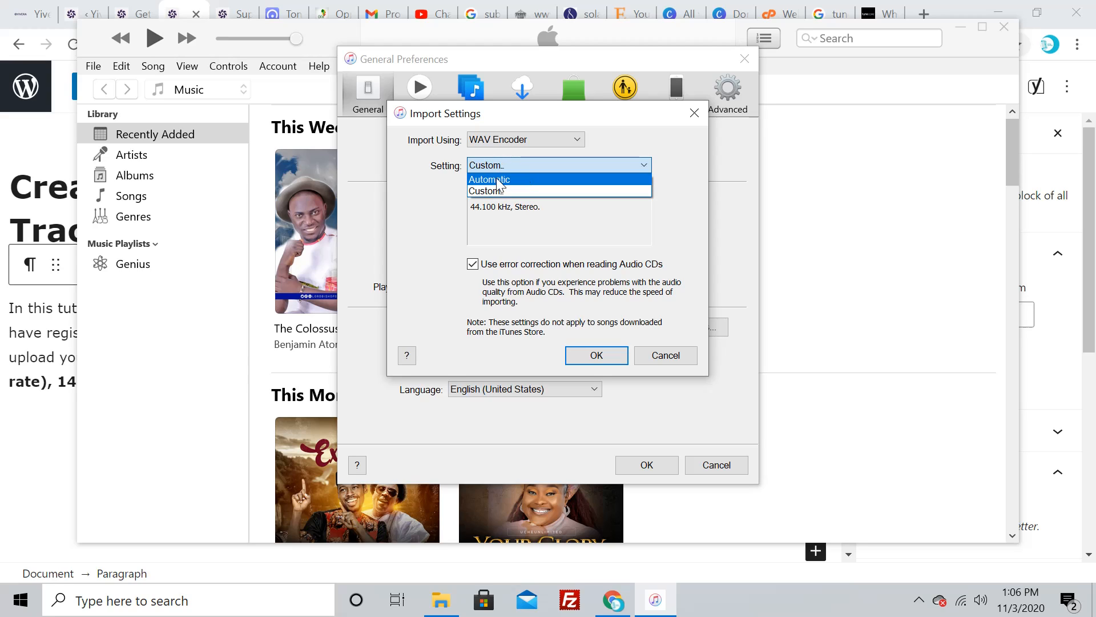
left_click(499, 191)
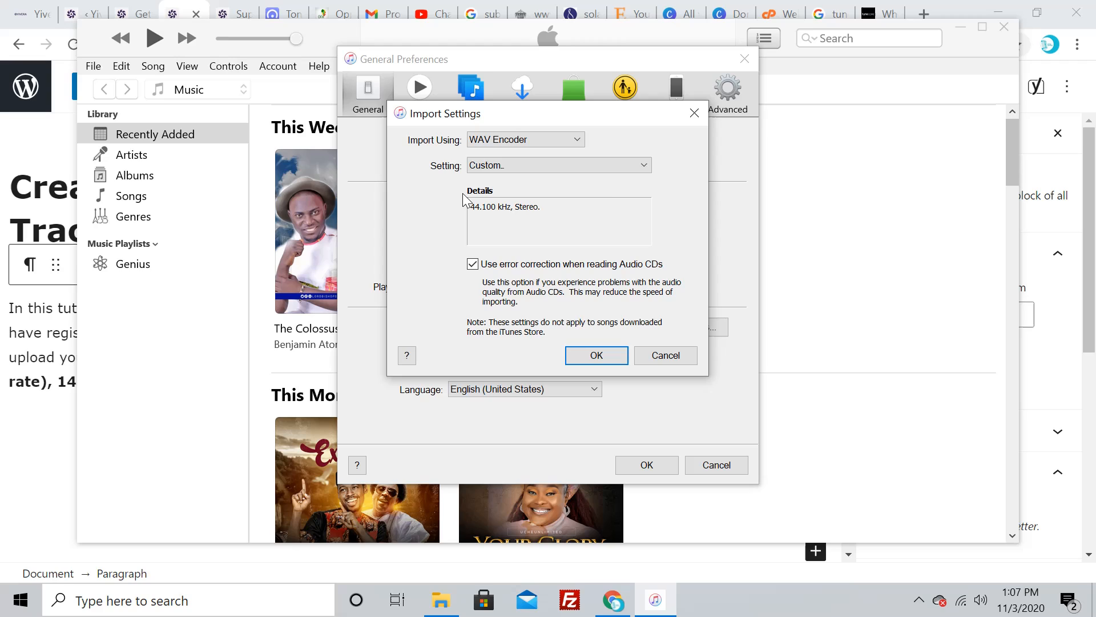
mouse_move(526, 217)
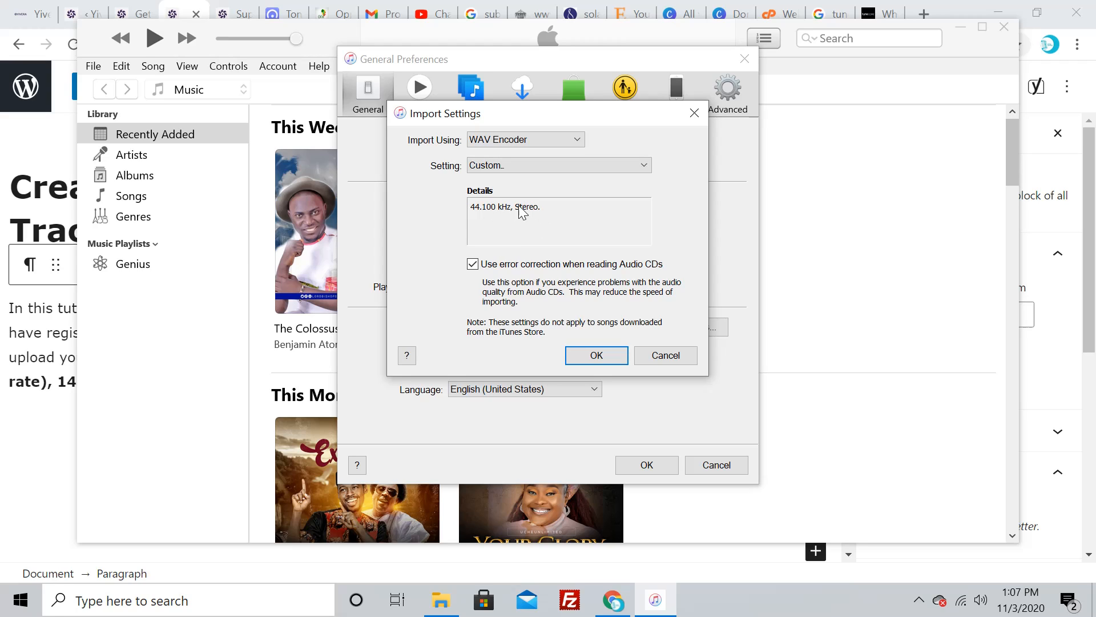
mouse_move(508, 211)
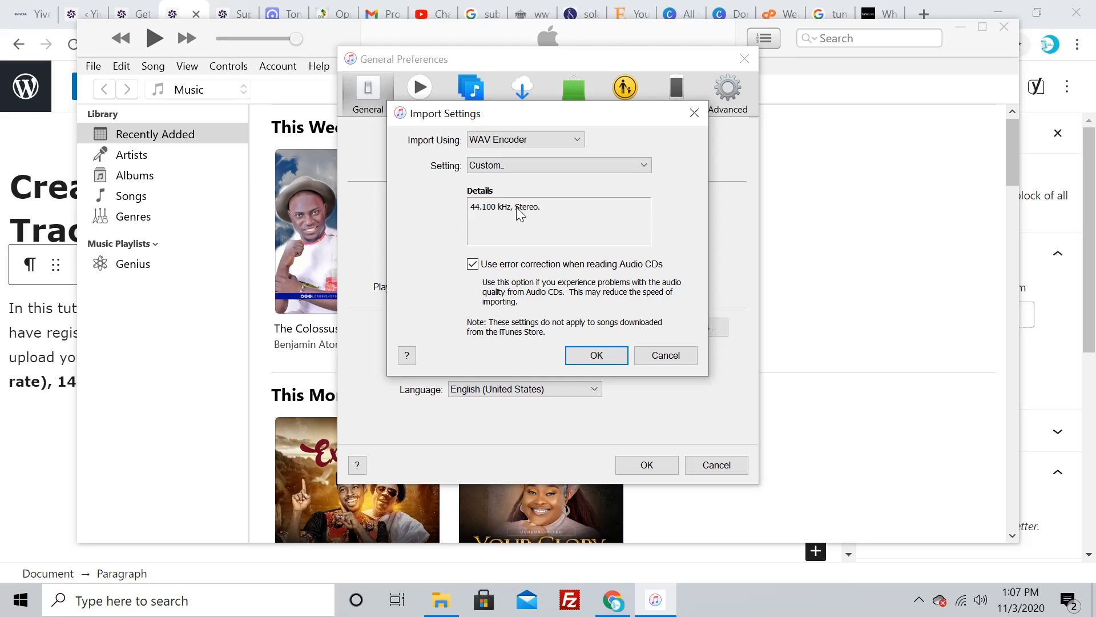
mouse_move(516, 220)
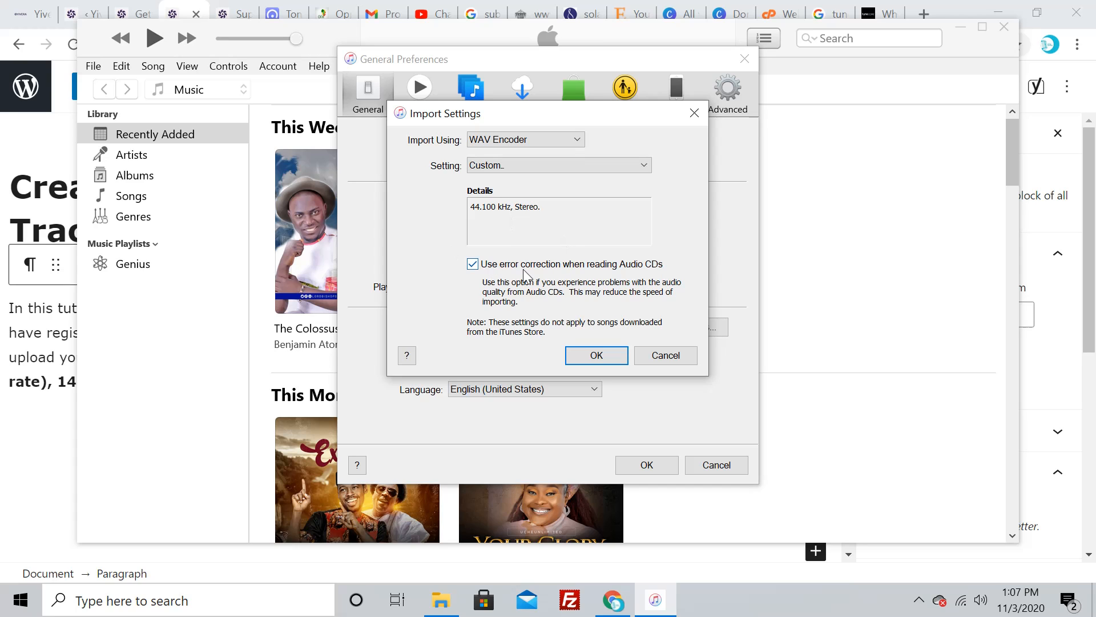
left_click(595, 355)
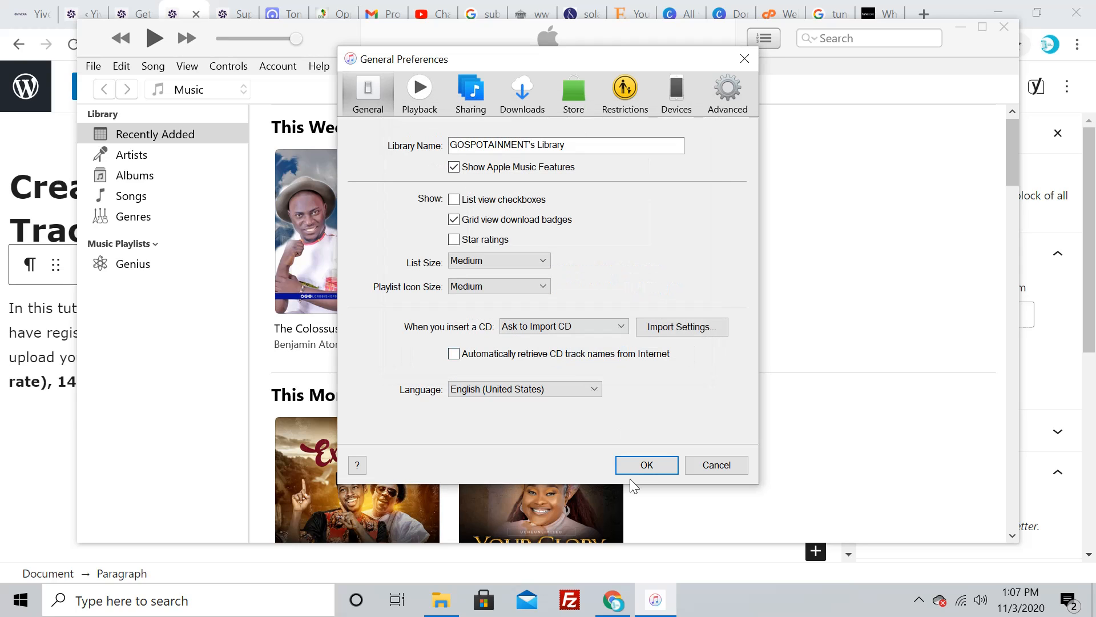
Close Preferences and add 'Donrich - Hosanna Chant' from Downloads to the library
left_click(645, 464)
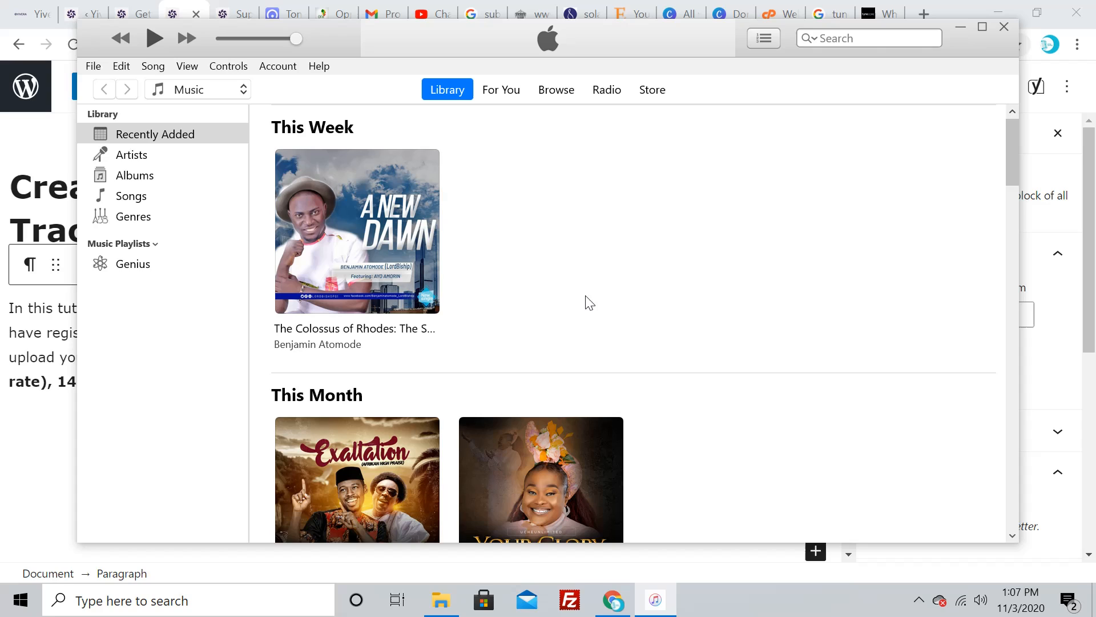
mouse_move(591, 286)
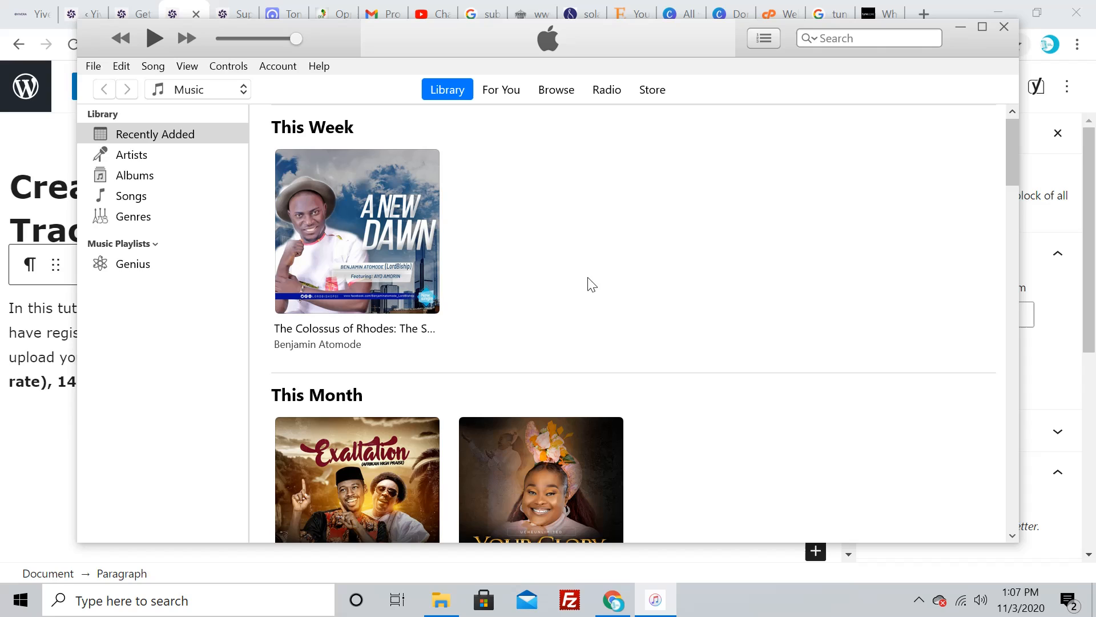
mouse_move(120, 137)
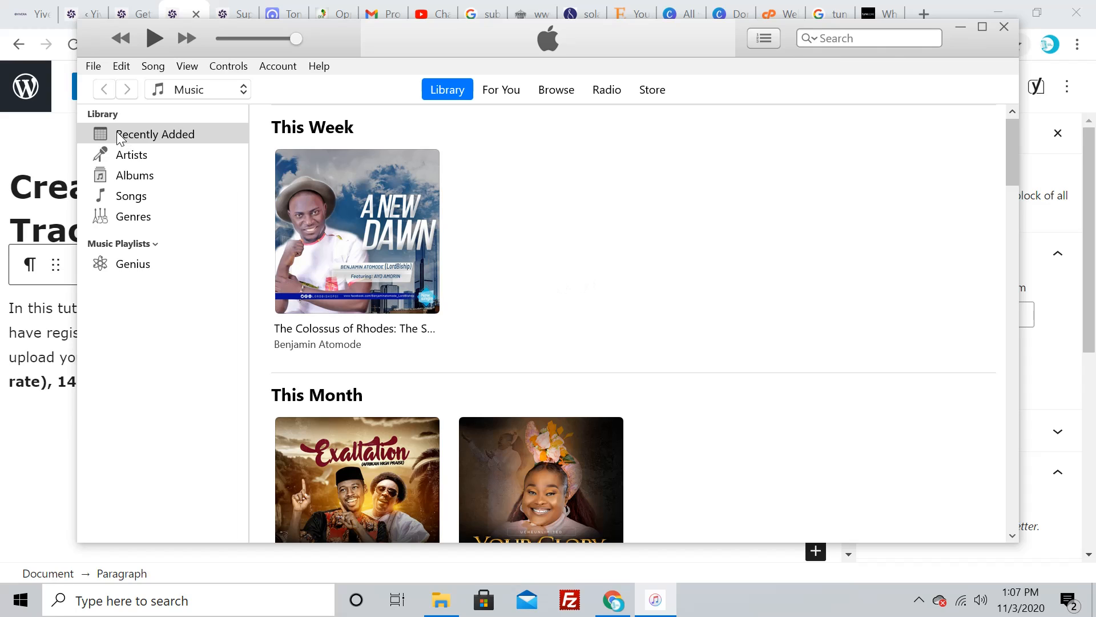
mouse_move(508, 232)
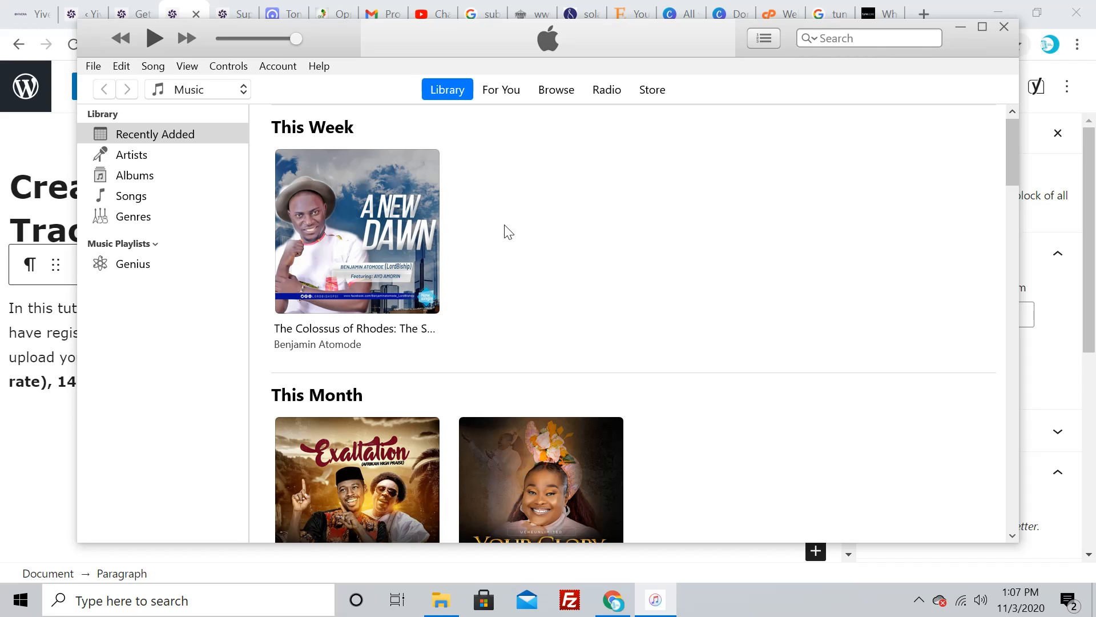
mouse_move(104, 81)
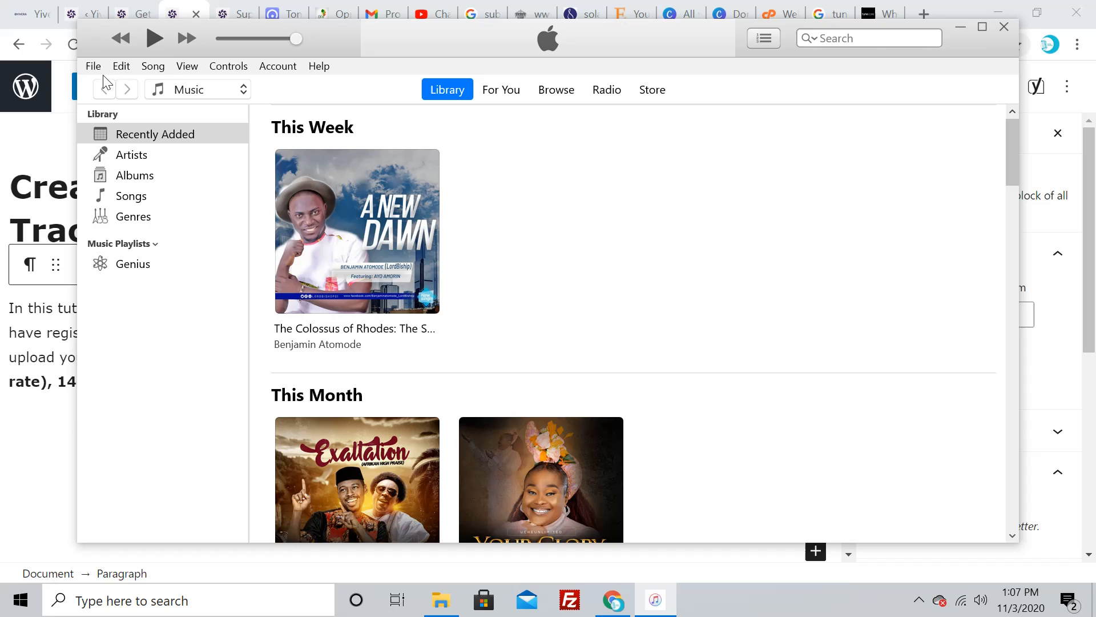
left_click(92, 65)
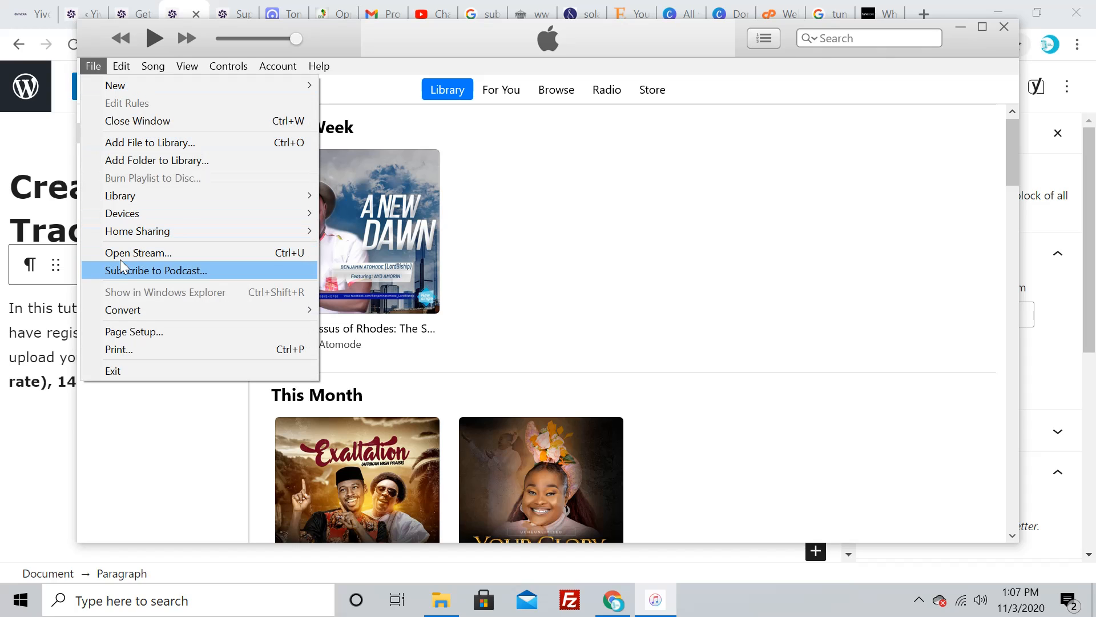
mouse_move(158, 142)
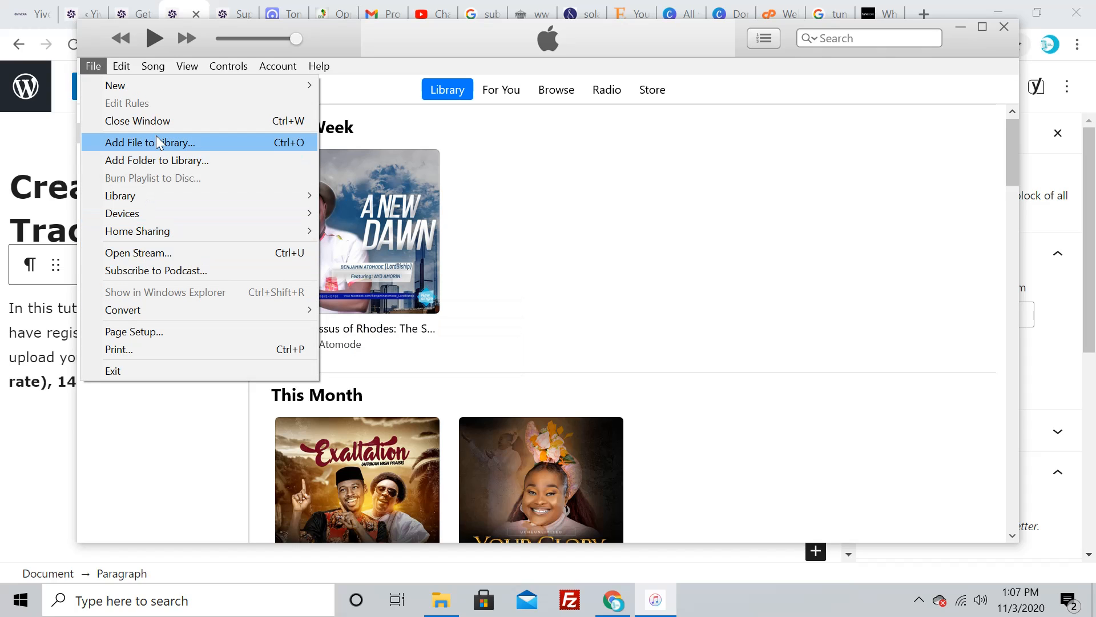
mouse_move(194, 144)
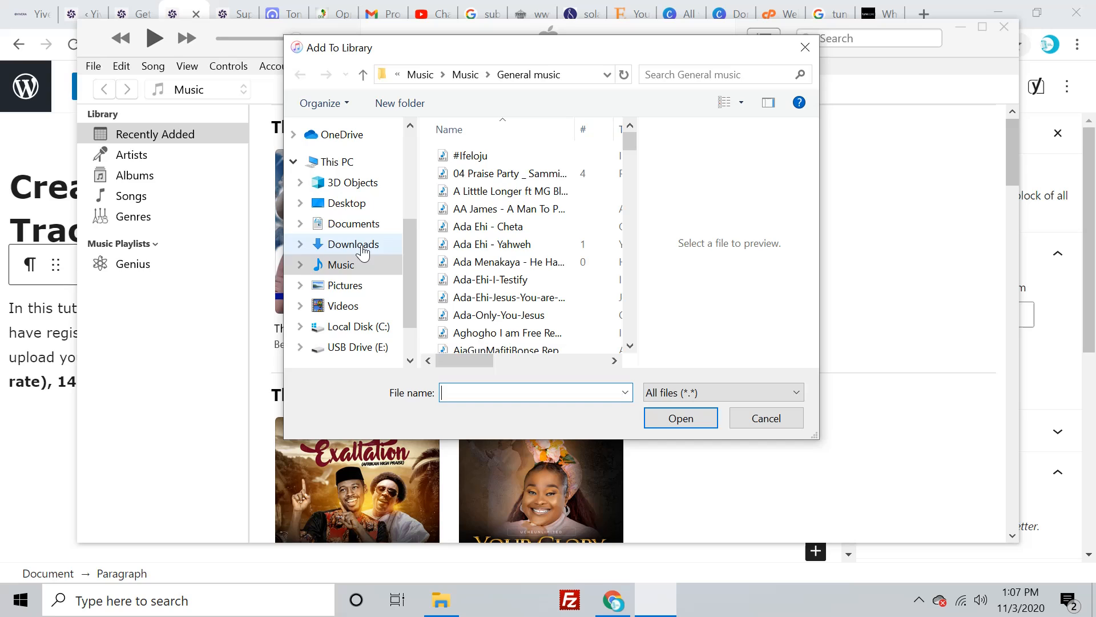
left_click(352, 244)
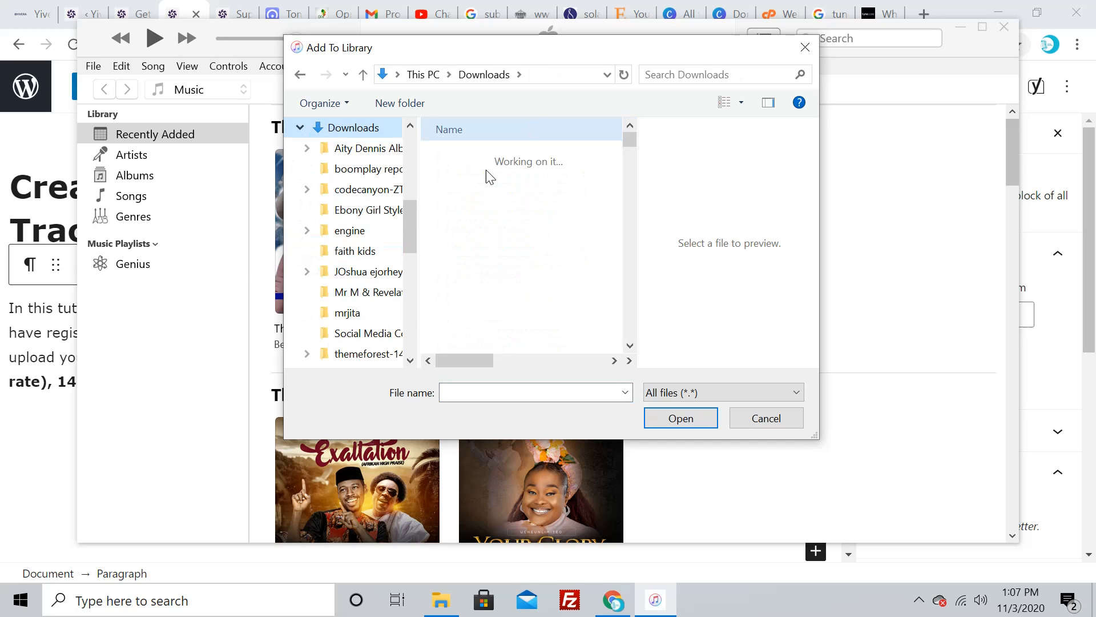
left_click(509, 216)
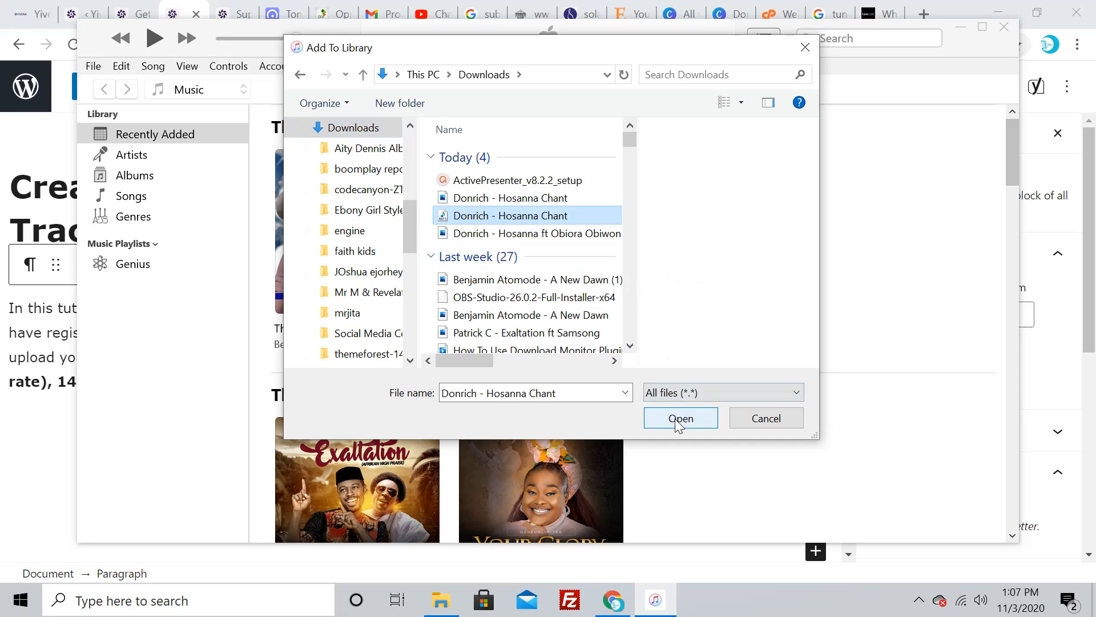
left_click(679, 417)
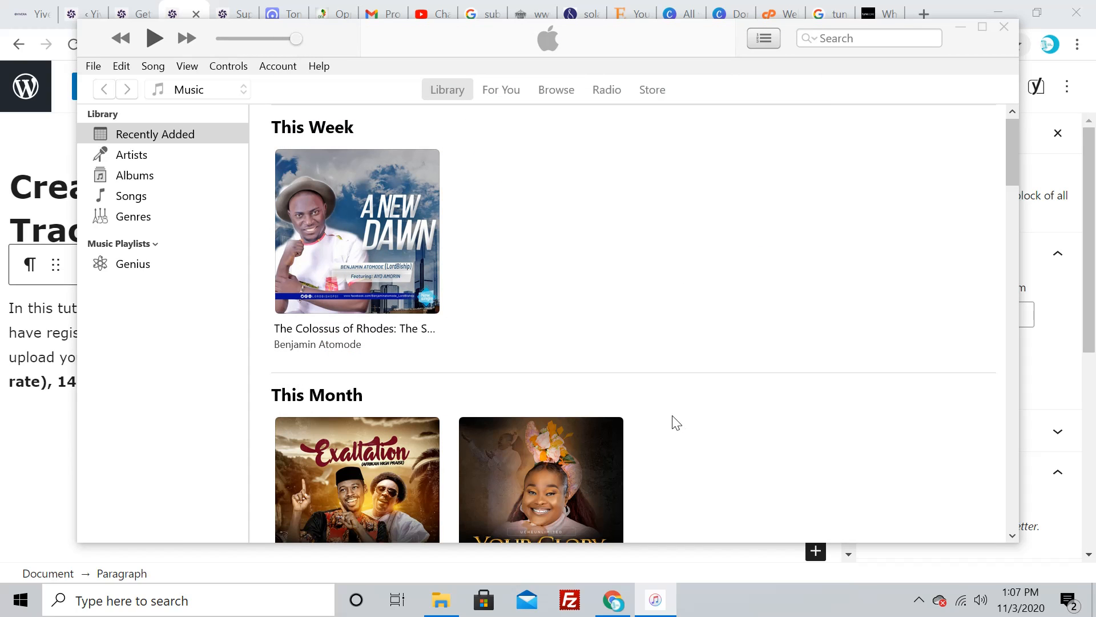
Expand the Hosanna Chant album under Today to show its 6:35 Gospel track
left_click(446, 90)
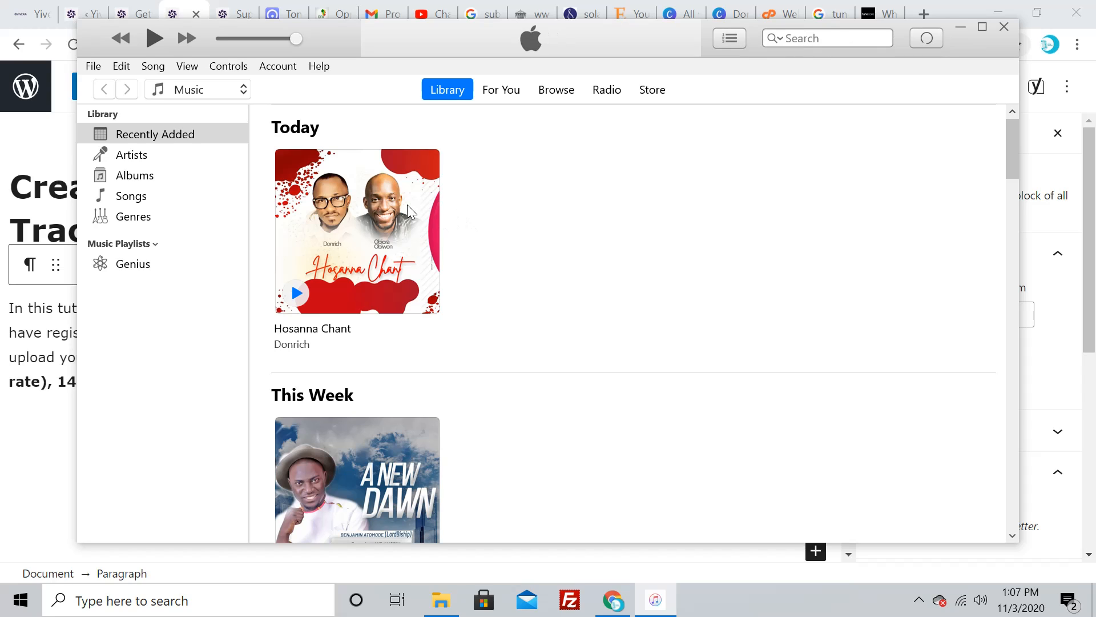
mouse_move(342, 204)
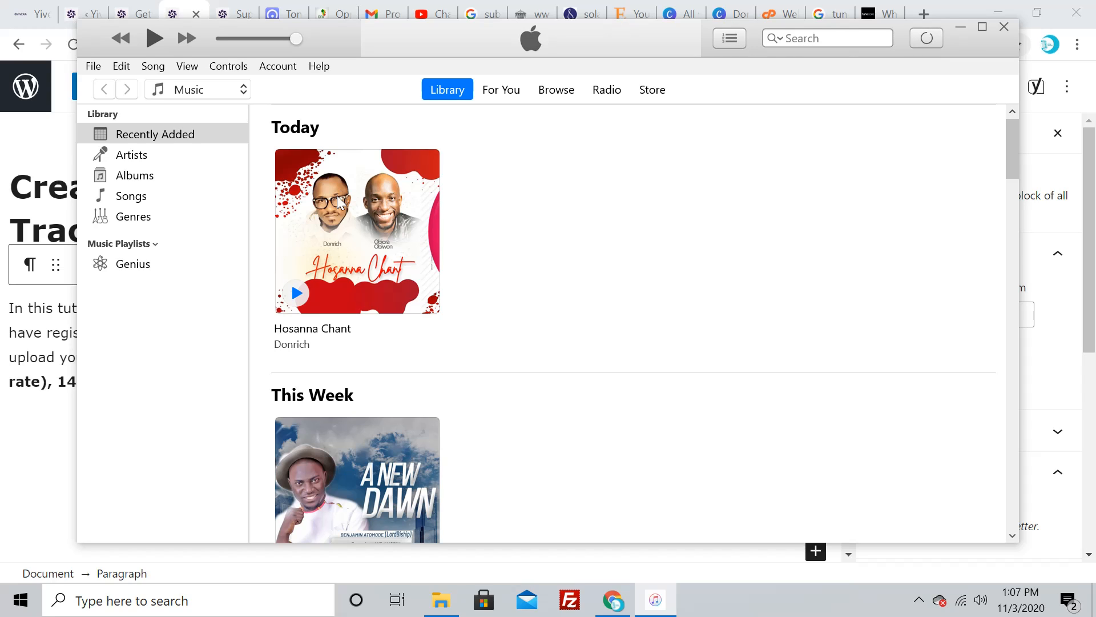
left_click(357, 230)
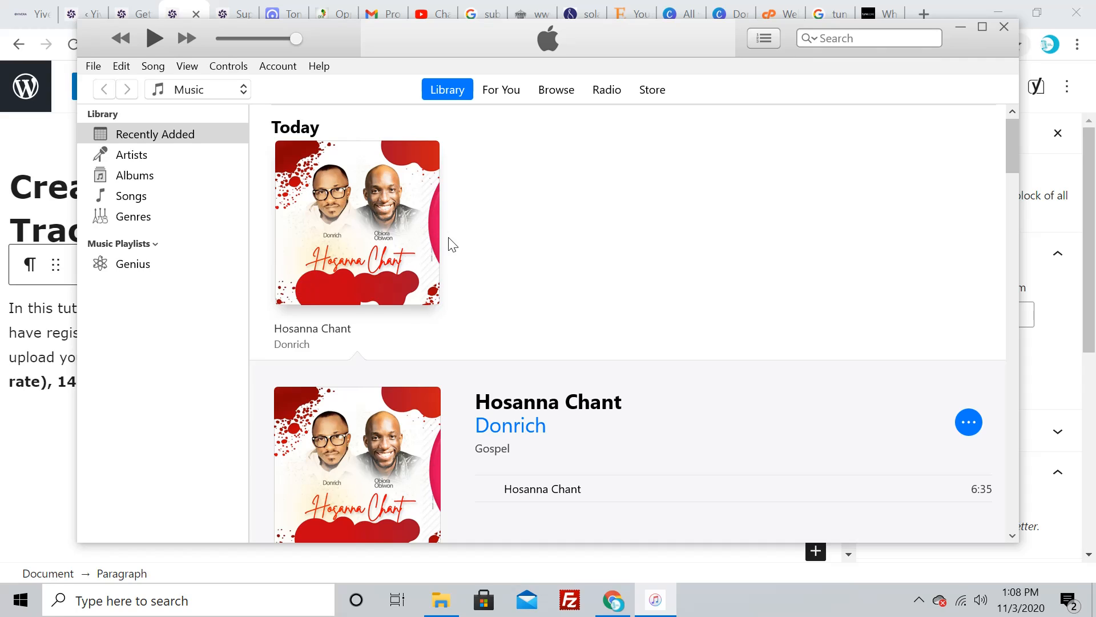
scroll("down", 3)
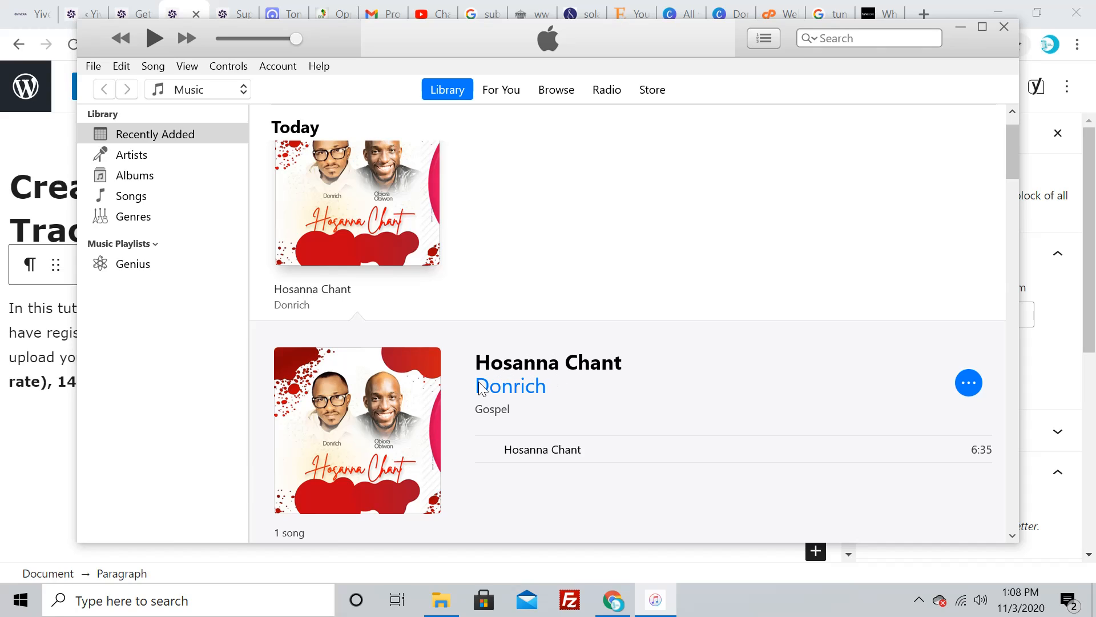
mouse_move(551, 393)
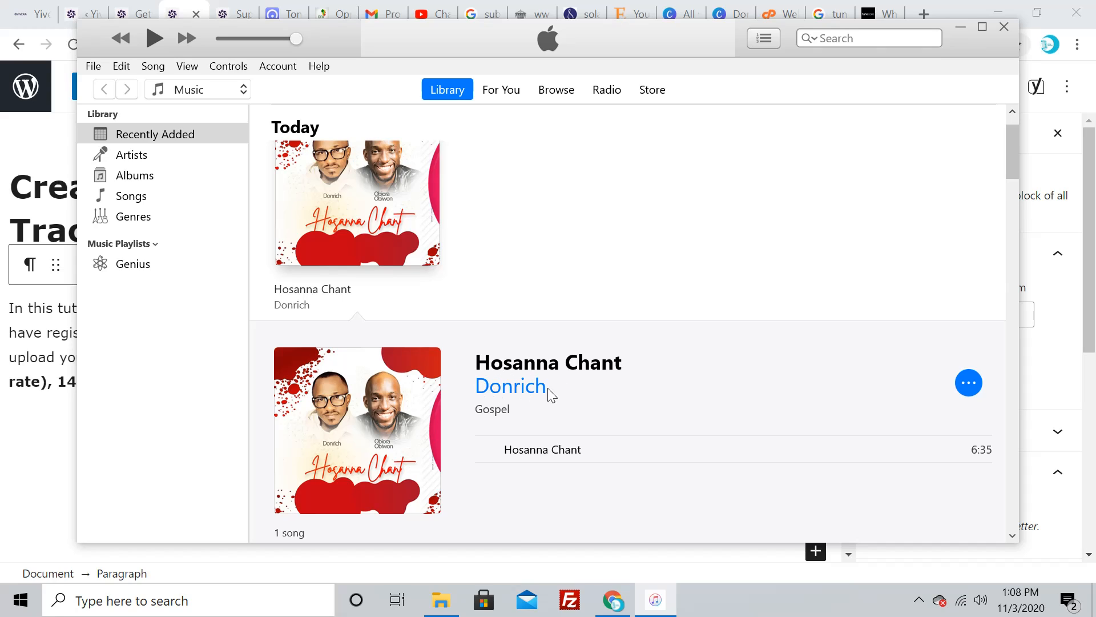
mouse_move(535, 417)
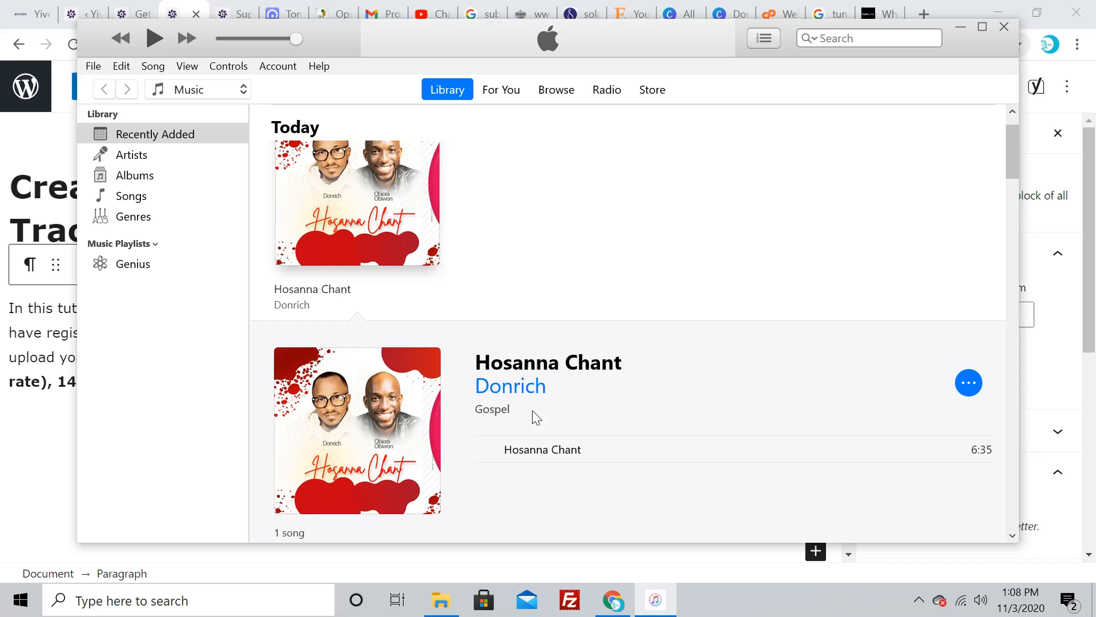
mouse_move(374, 209)
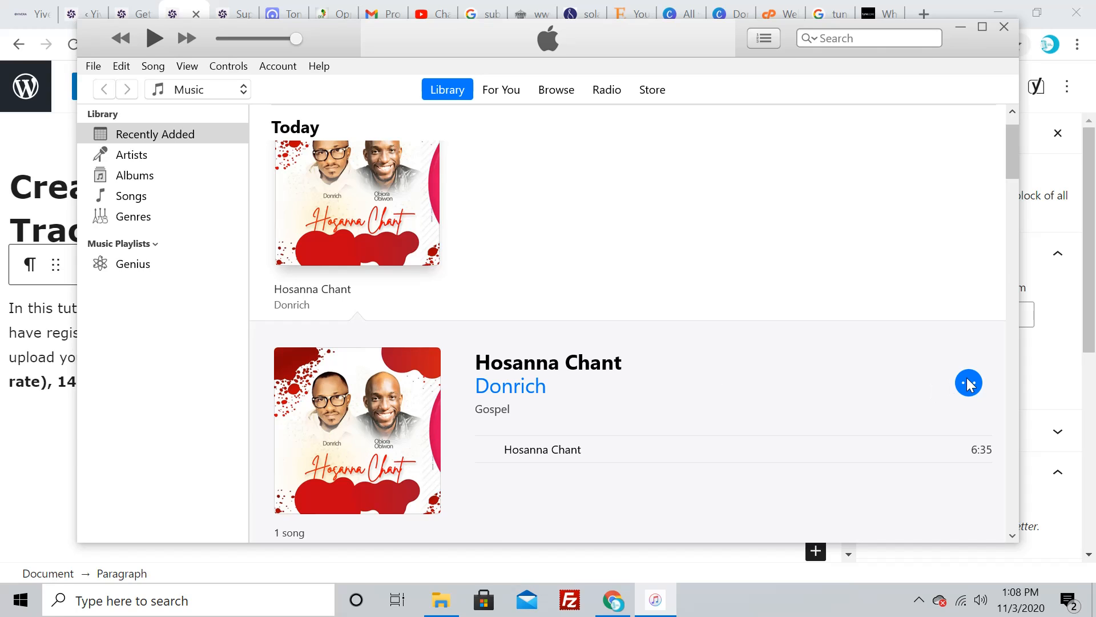
Open Hosanna Chant's info window and review its Artwork, Lyrics and Details tabs
left_click(968, 383)
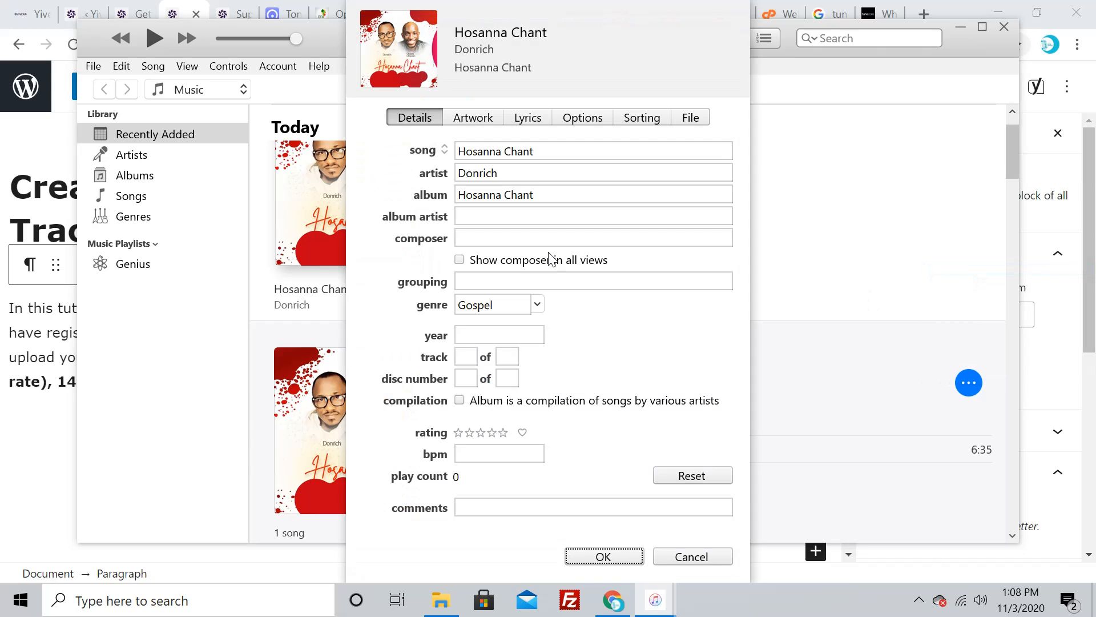
mouse_move(500, 243)
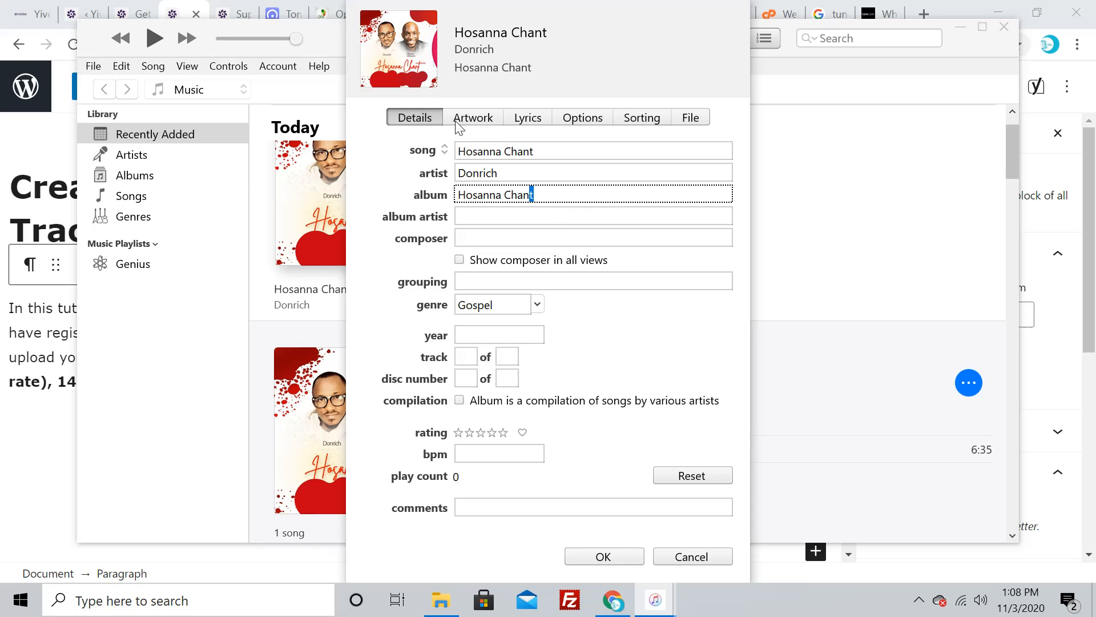
left_click(473, 116)
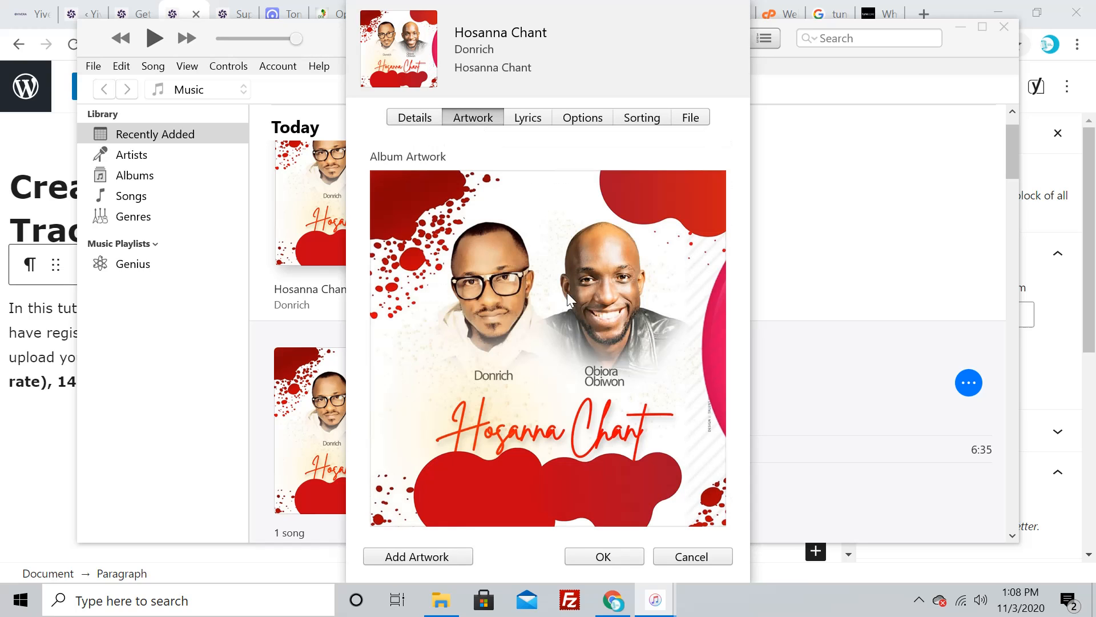
left_click(527, 116)
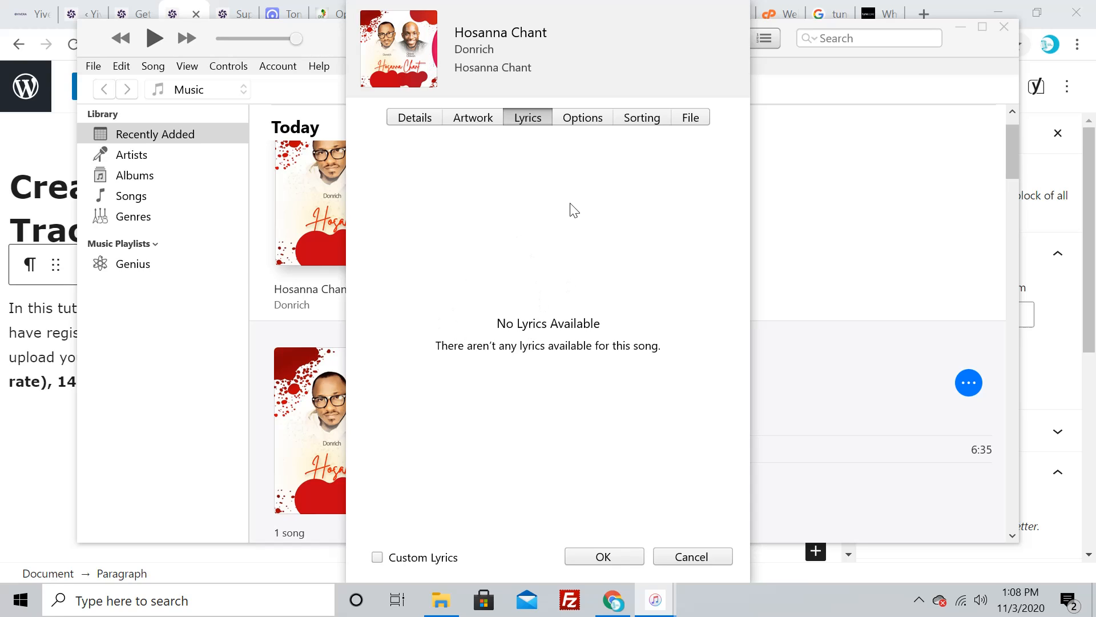
left_click(414, 118)
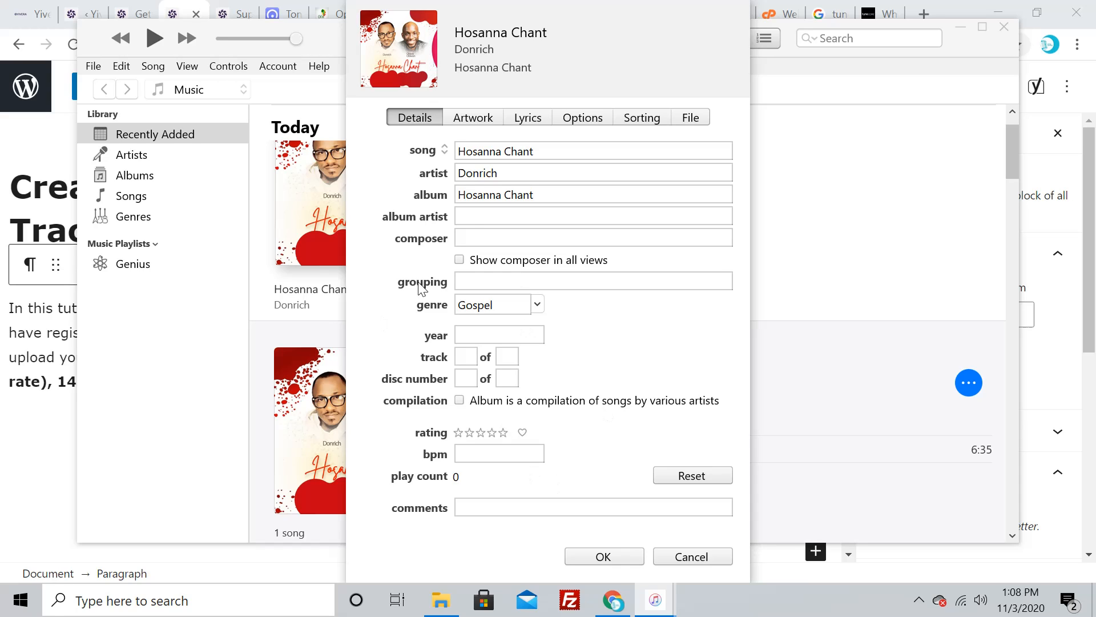
mouse_move(482, 173)
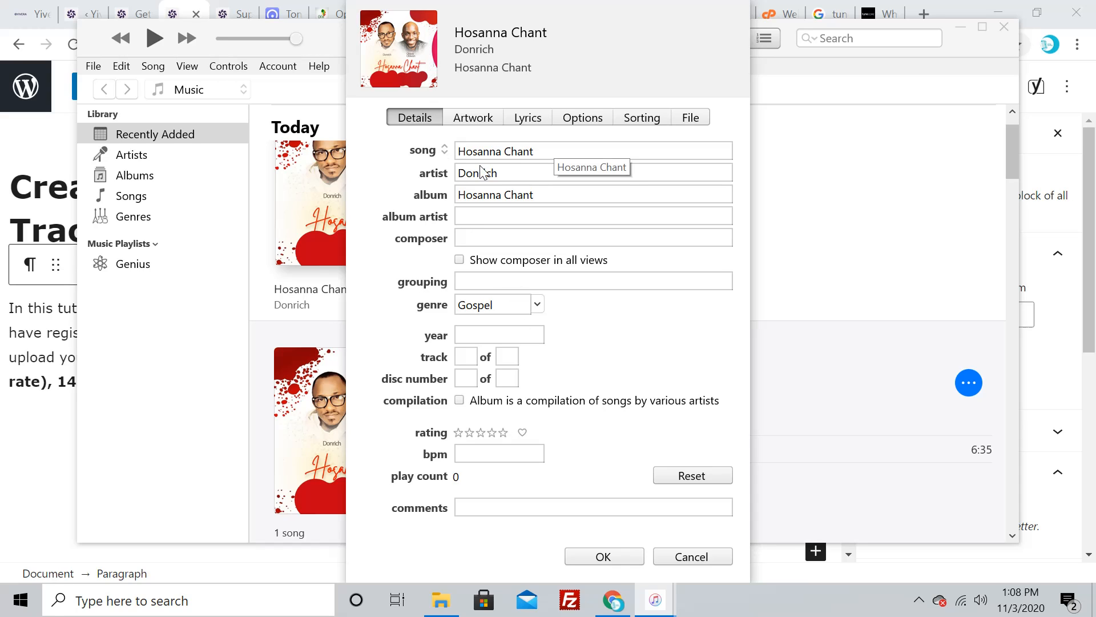
mouse_move(513, 204)
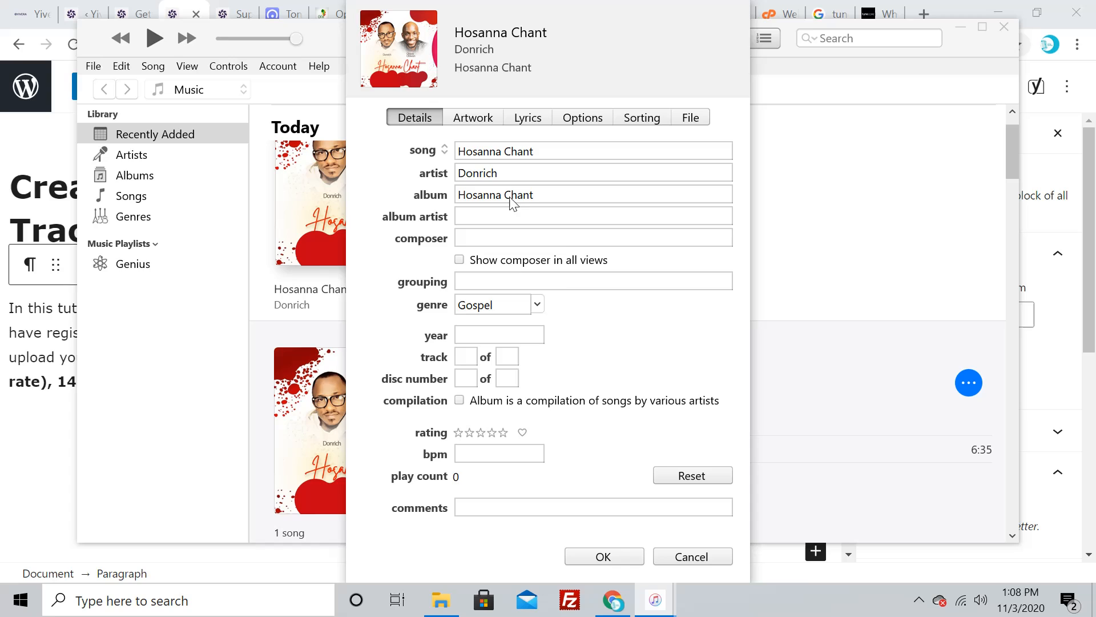
mouse_move(530, 308)
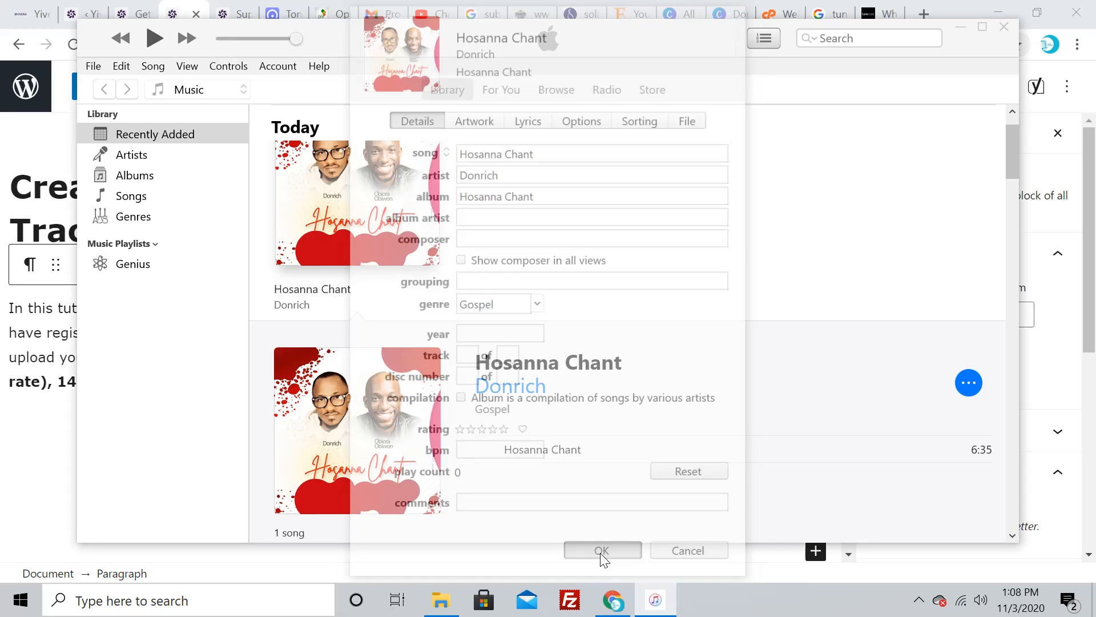
Confirm and close the Hosanna Chant information window
left_click(602, 551)
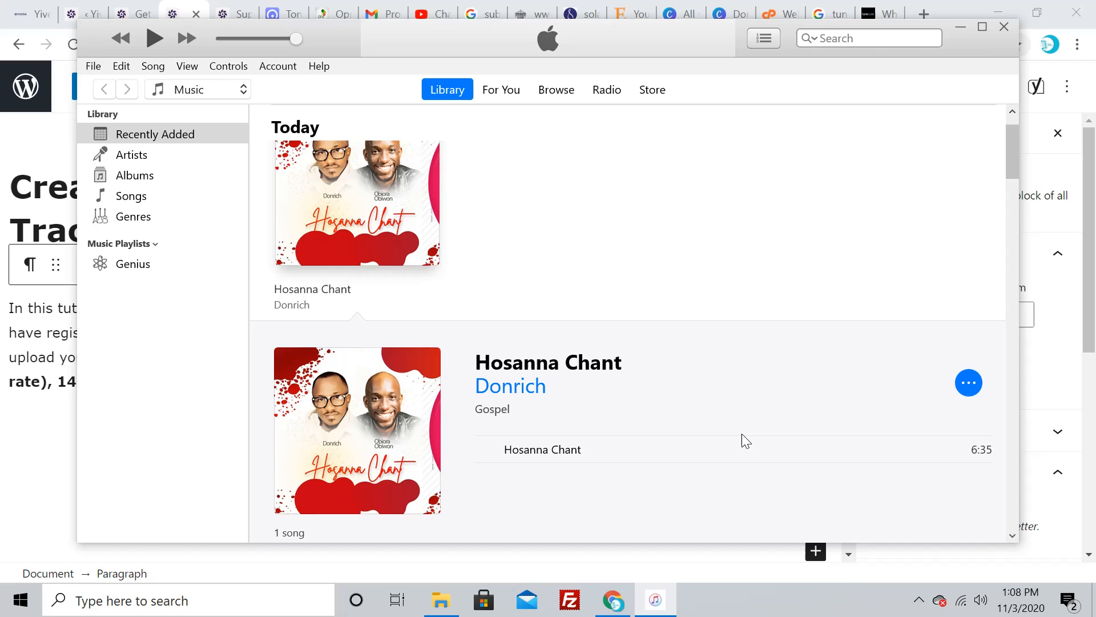
mouse_move(611, 450)
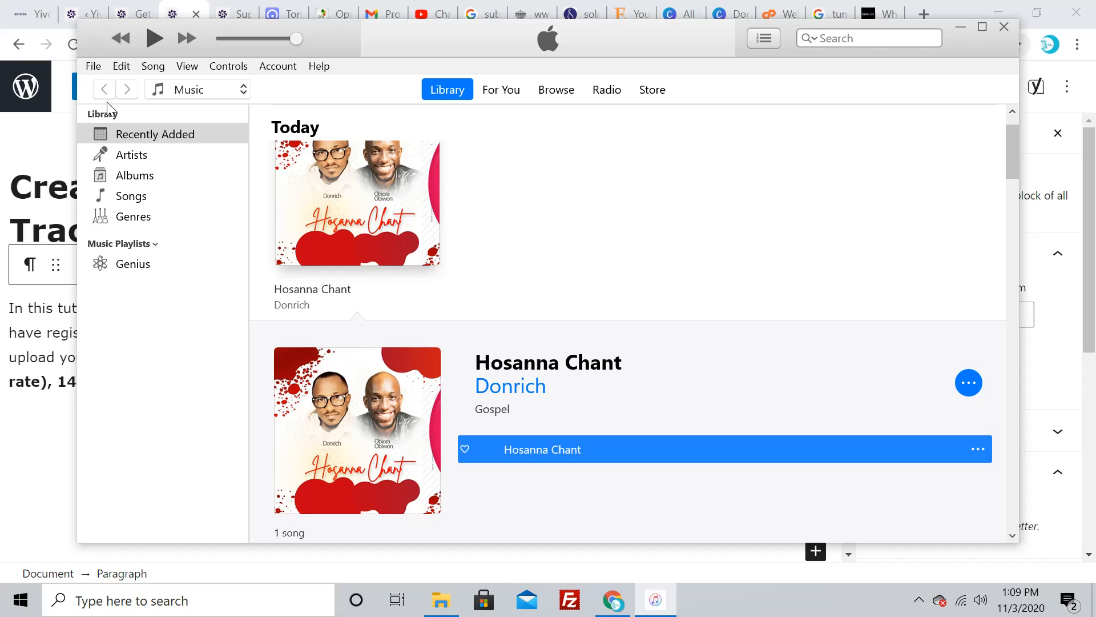
Create a WAV version of Hosanna Chant via File > Convert
left_click(92, 66)
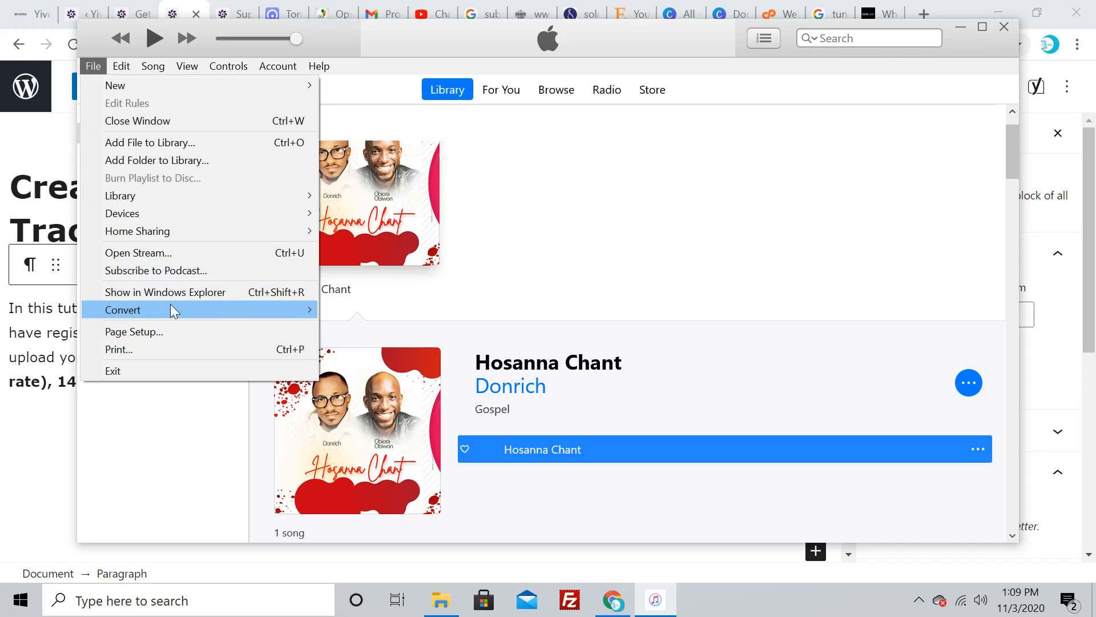
left_click(122, 309)
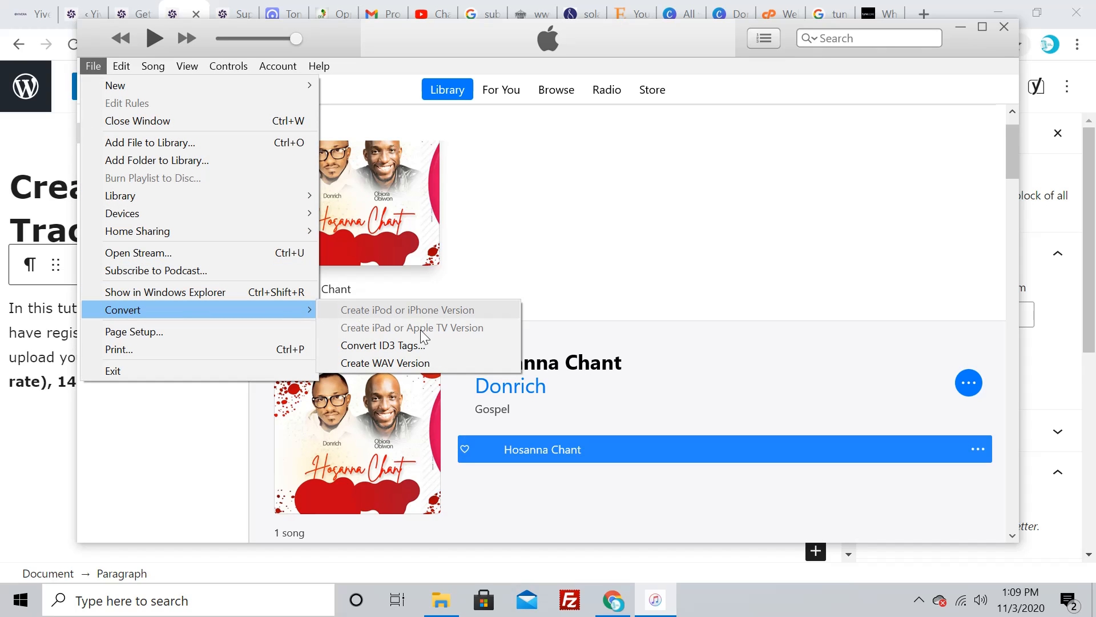
mouse_move(385, 363)
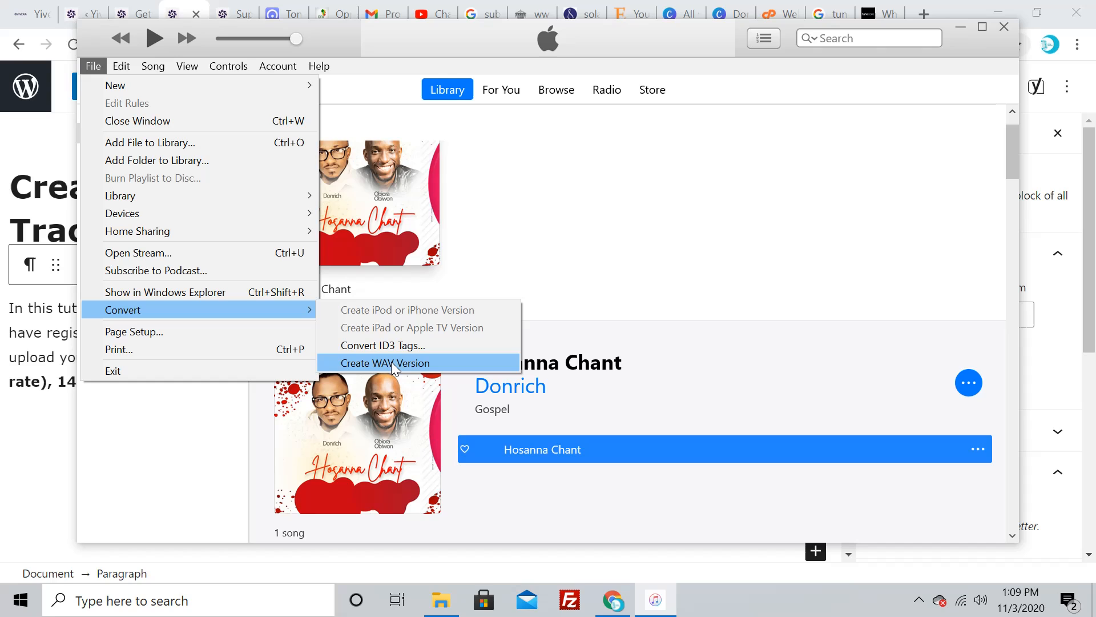
mouse_move(402, 368)
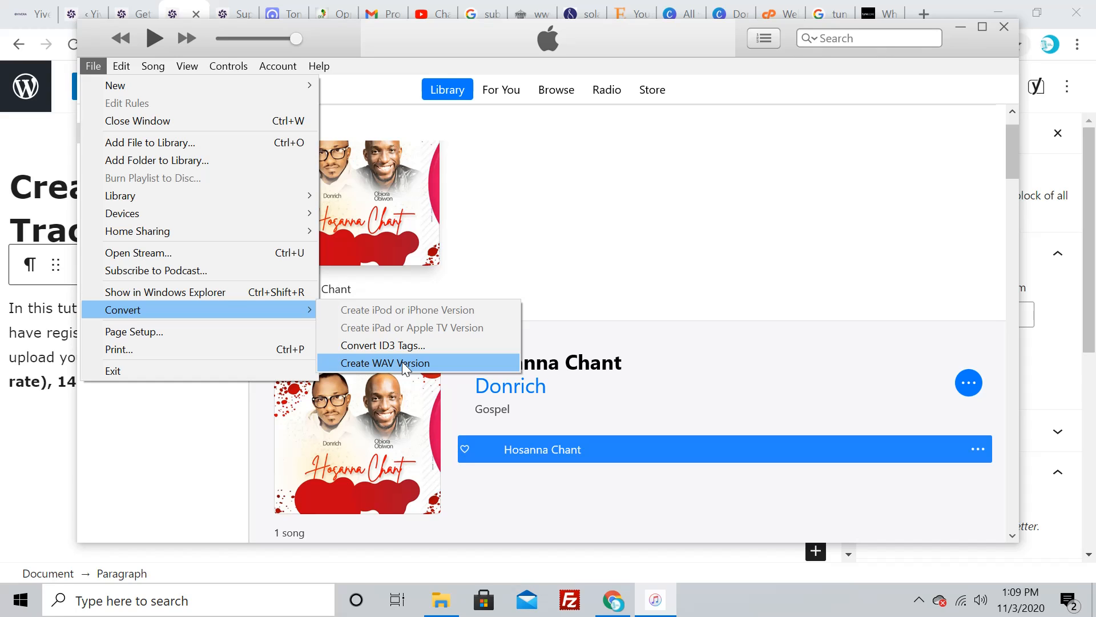
left_click(386, 363)
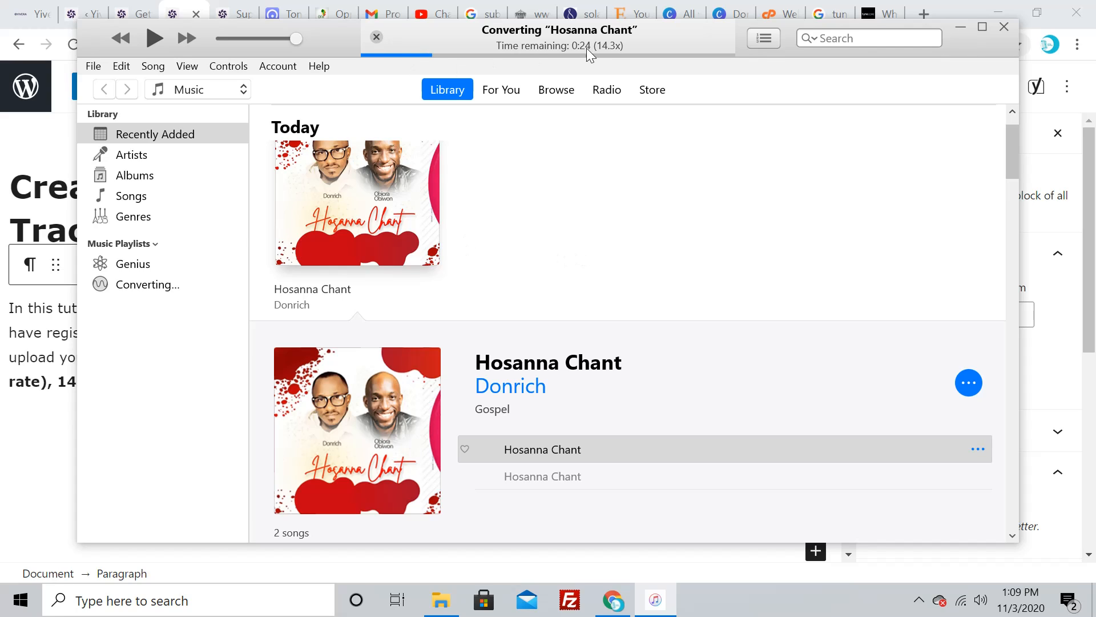
mouse_move(474, 66)
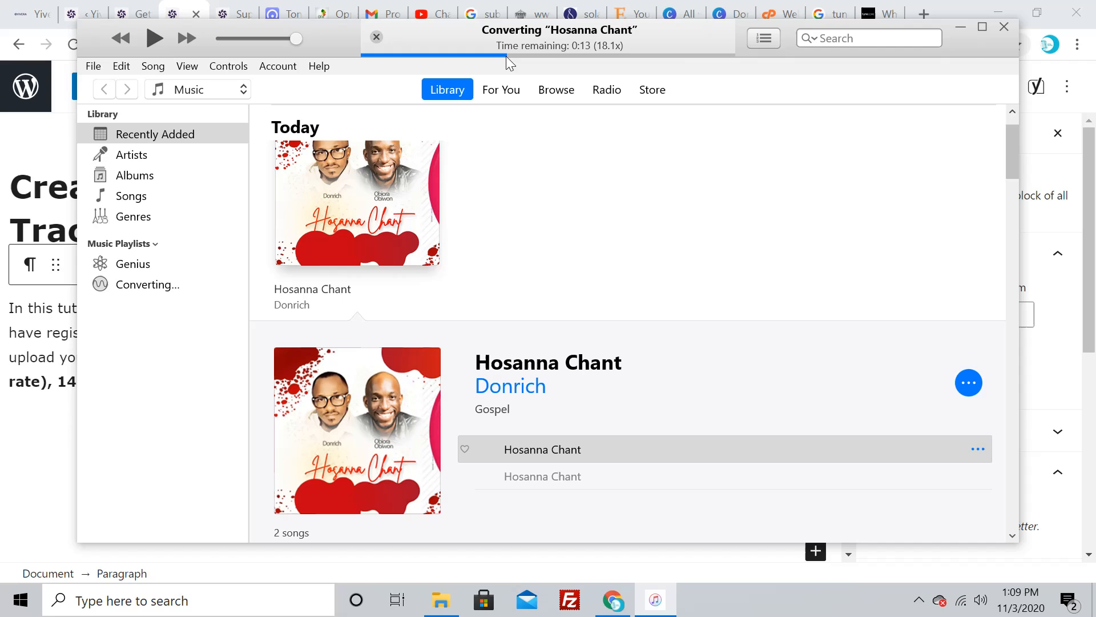
mouse_move(711, 102)
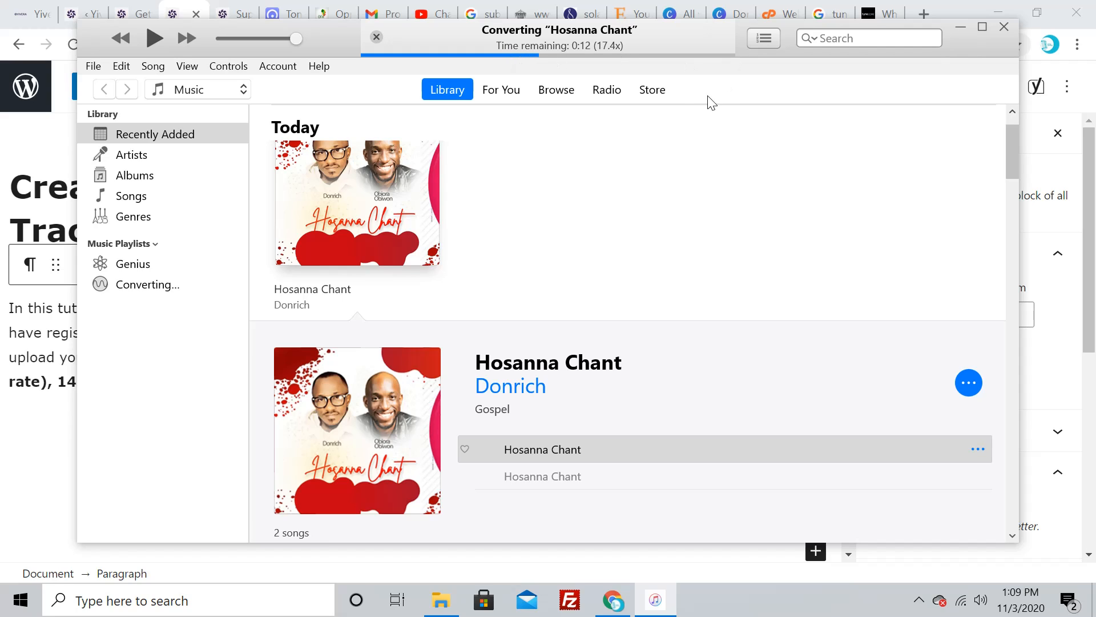
mouse_move(686, 106)
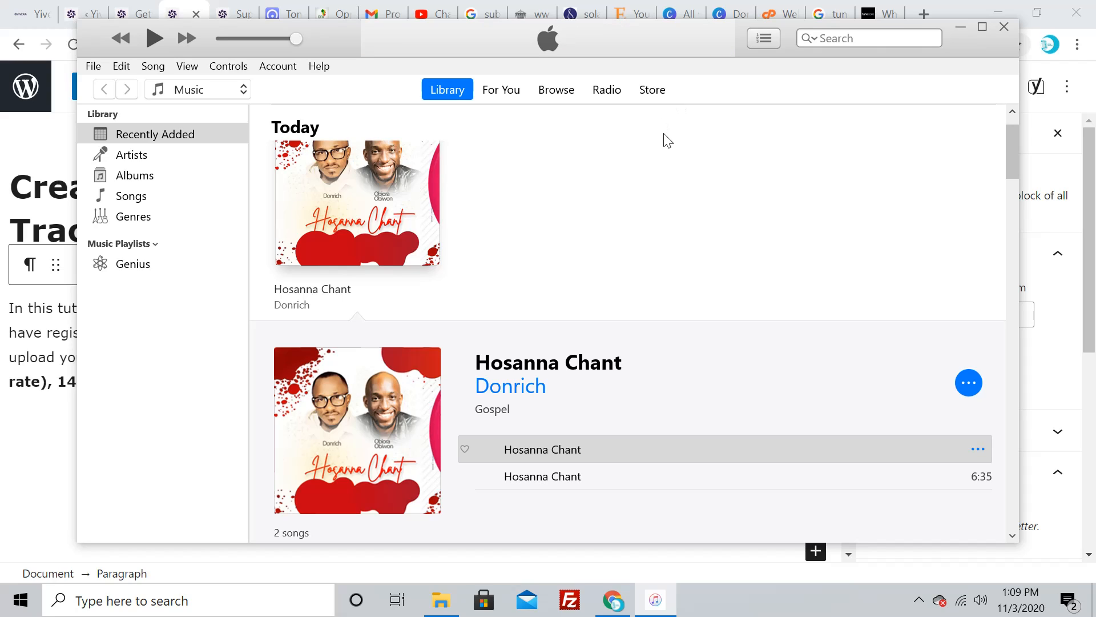
mouse_move(771, 202)
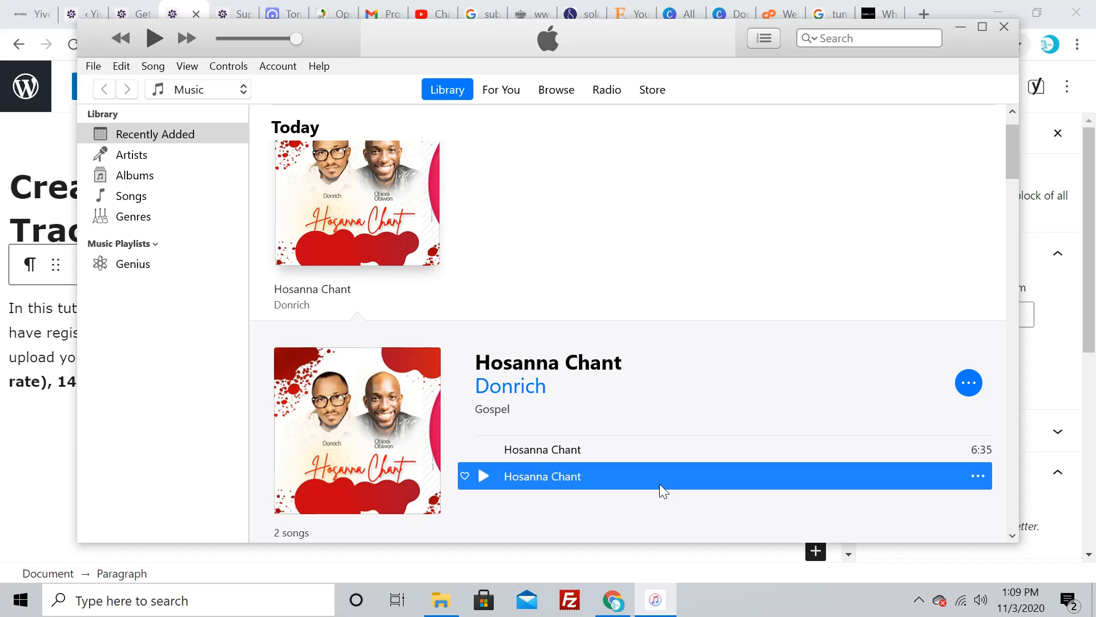
mouse_move(586, 483)
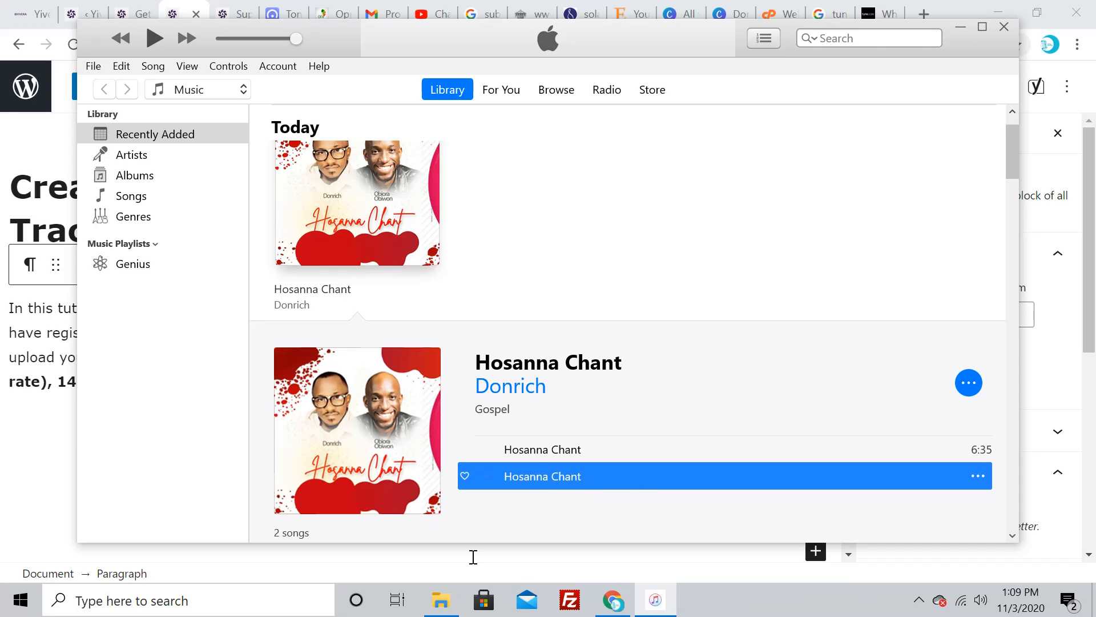
In File Explorer, browse Music > iTunes > iTunes Media > Music > Donrich > Hosanna Chant
left_click(442, 600)
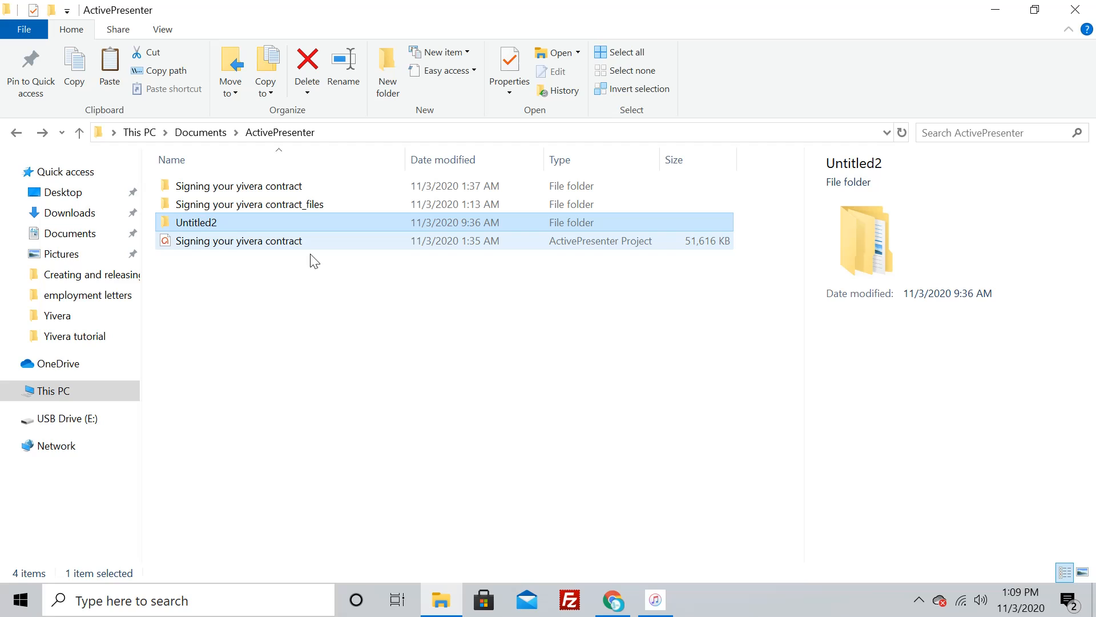
mouse_move(97, 295)
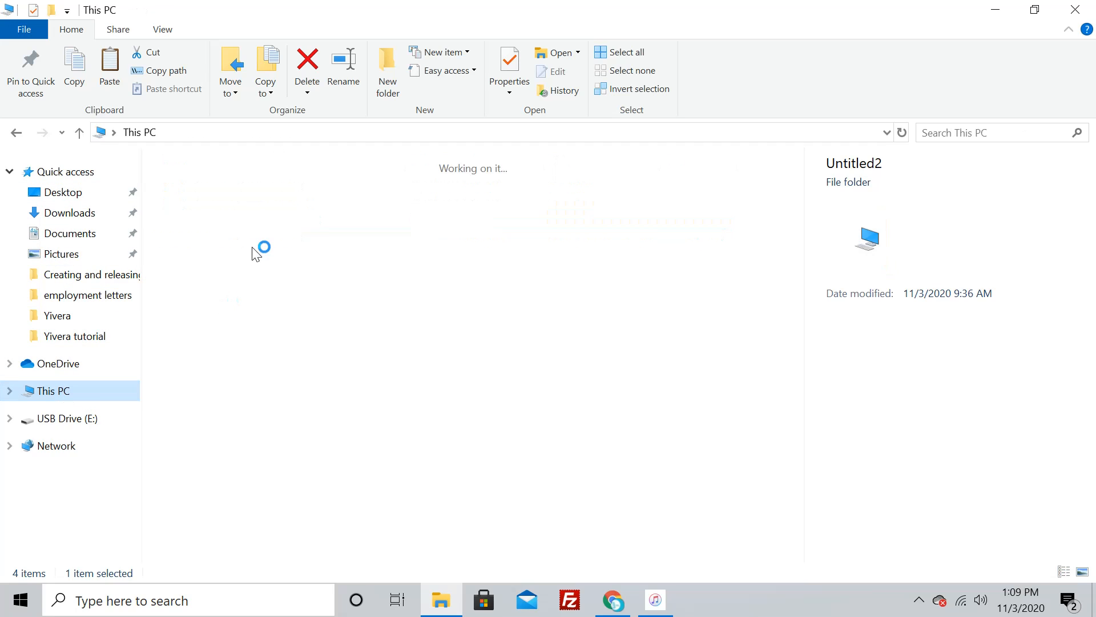
left_click(218, 284)
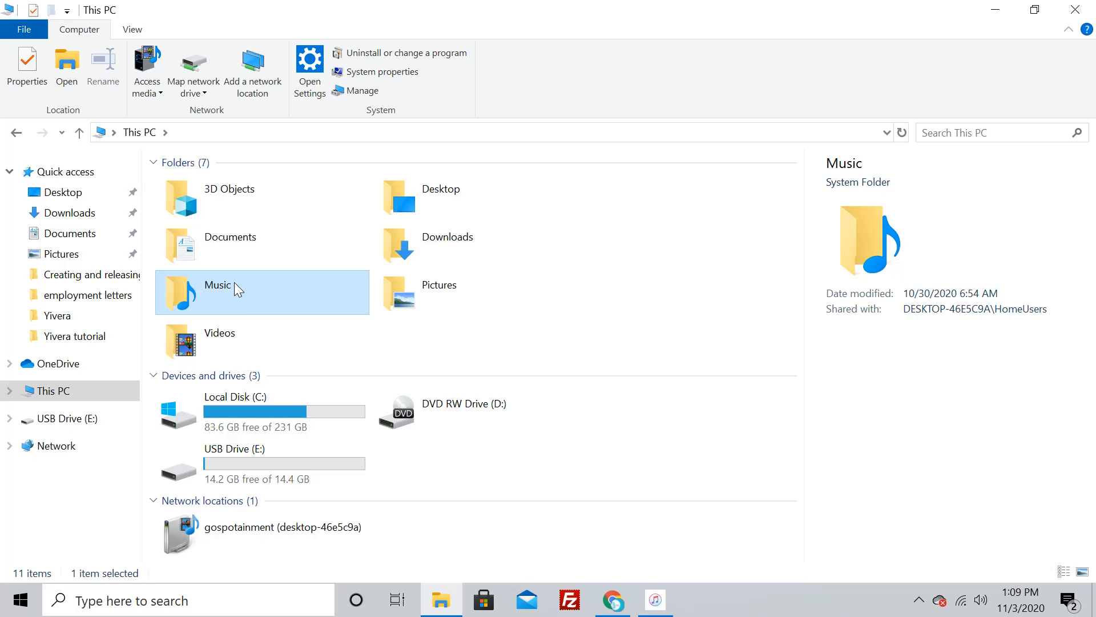
double_click(218, 284)
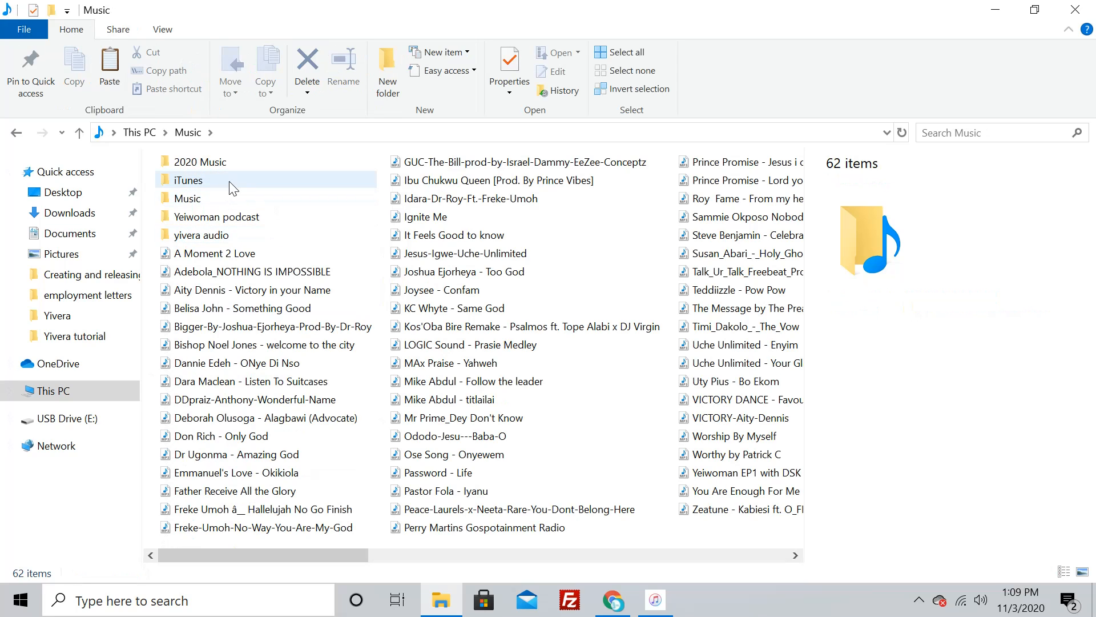
double_click(187, 180)
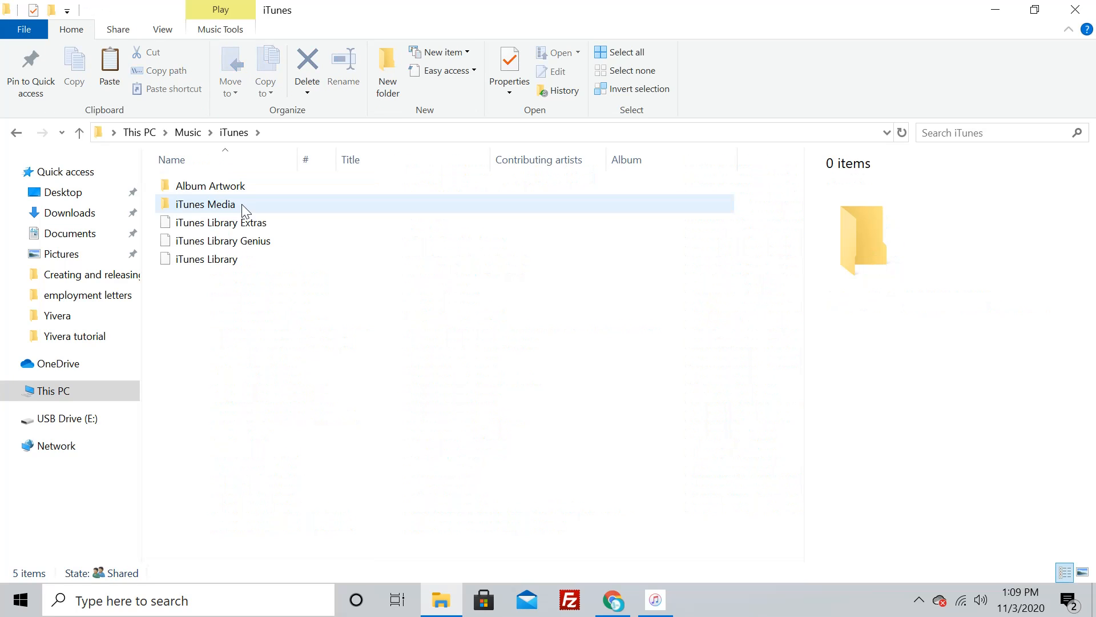
double_click(205, 203)
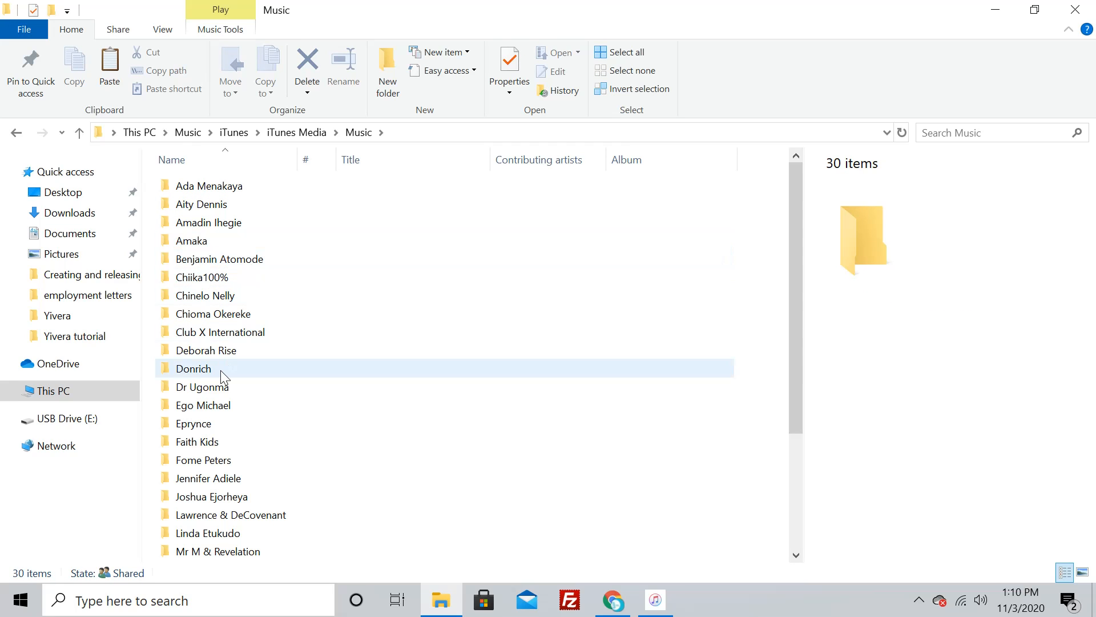
left_click(194, 369)
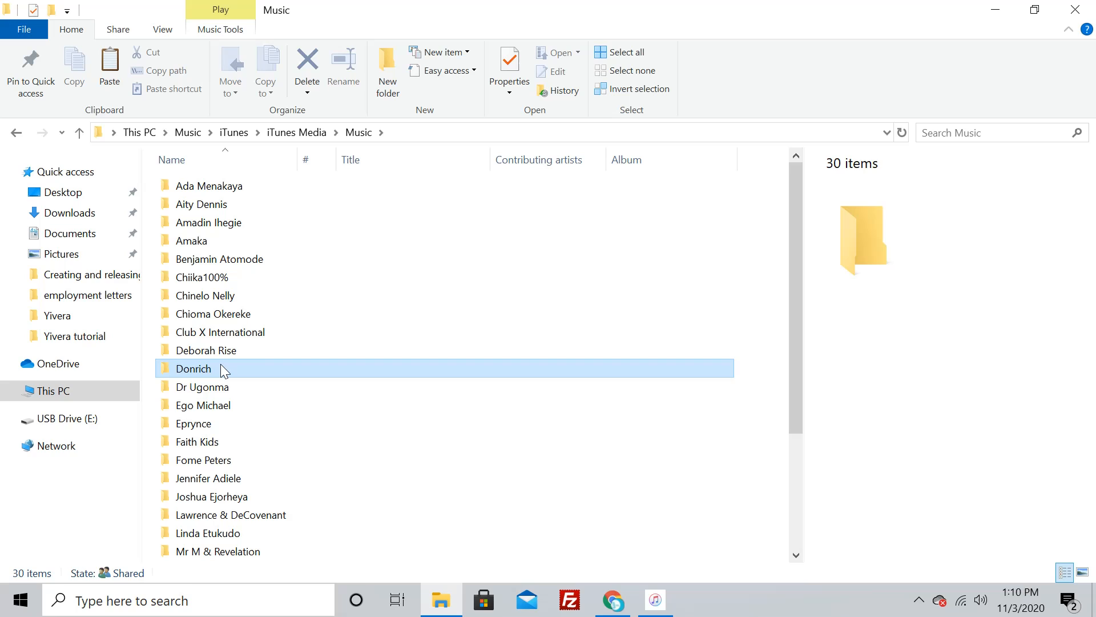
double_click(193, 368)
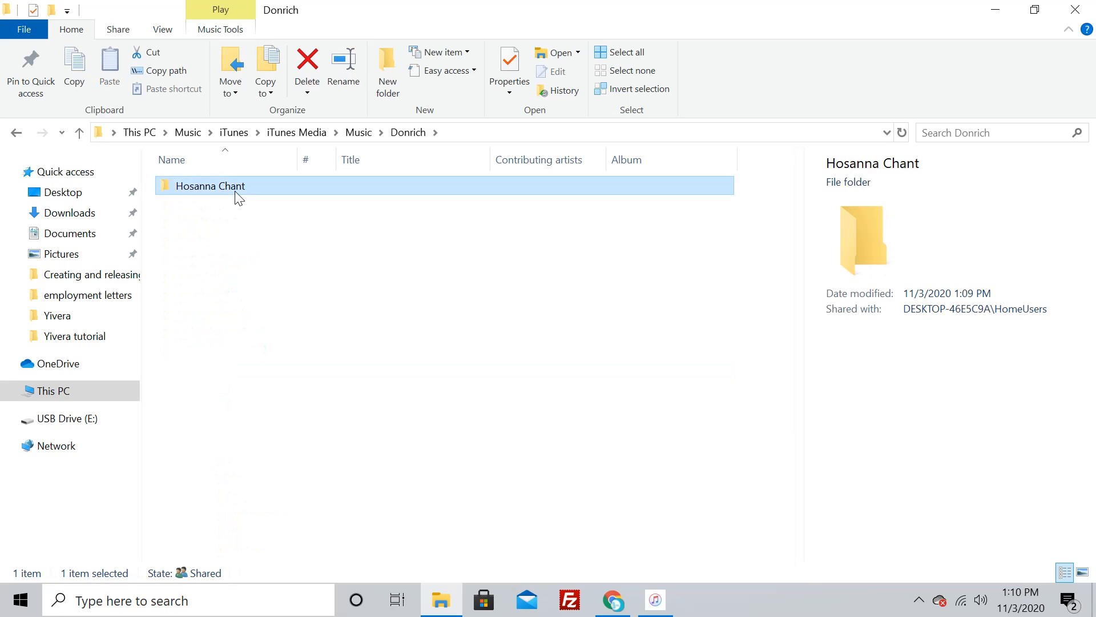
double_click(210, 185)
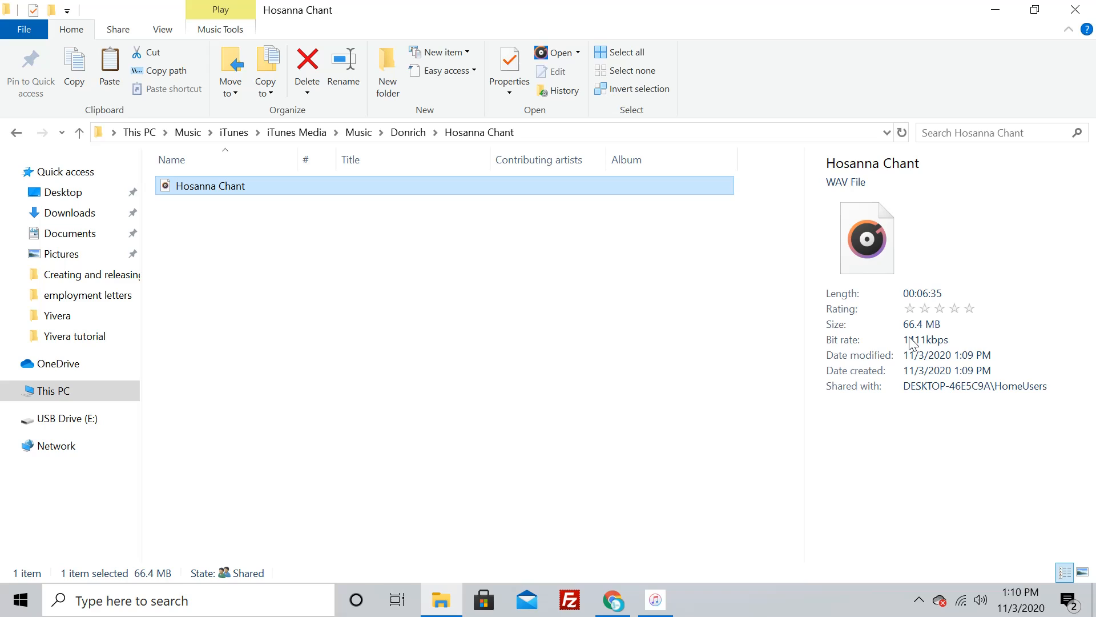
mouse_move(939, 345)
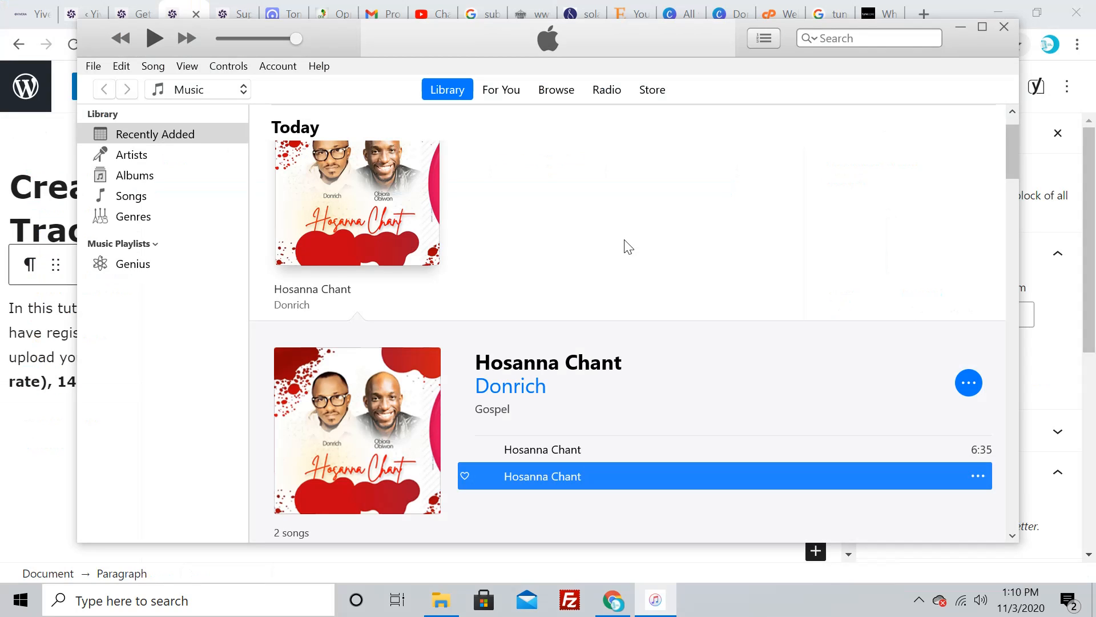
mouse_move(642, 243)
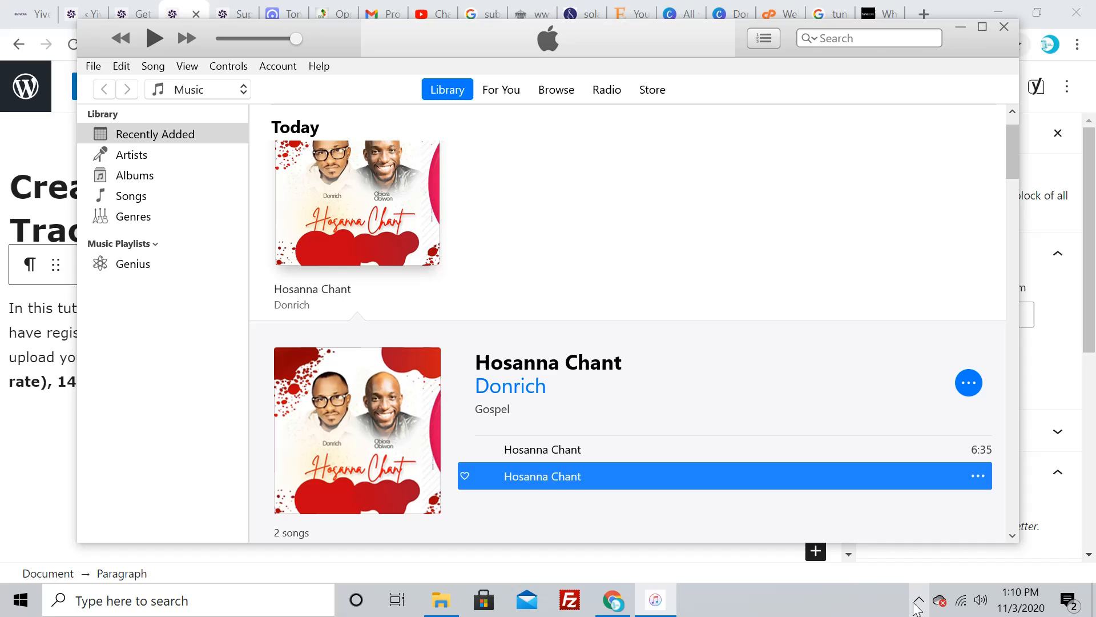
Show the hidden tray icons and bring up the screen recording controls
left_click(918, 600)
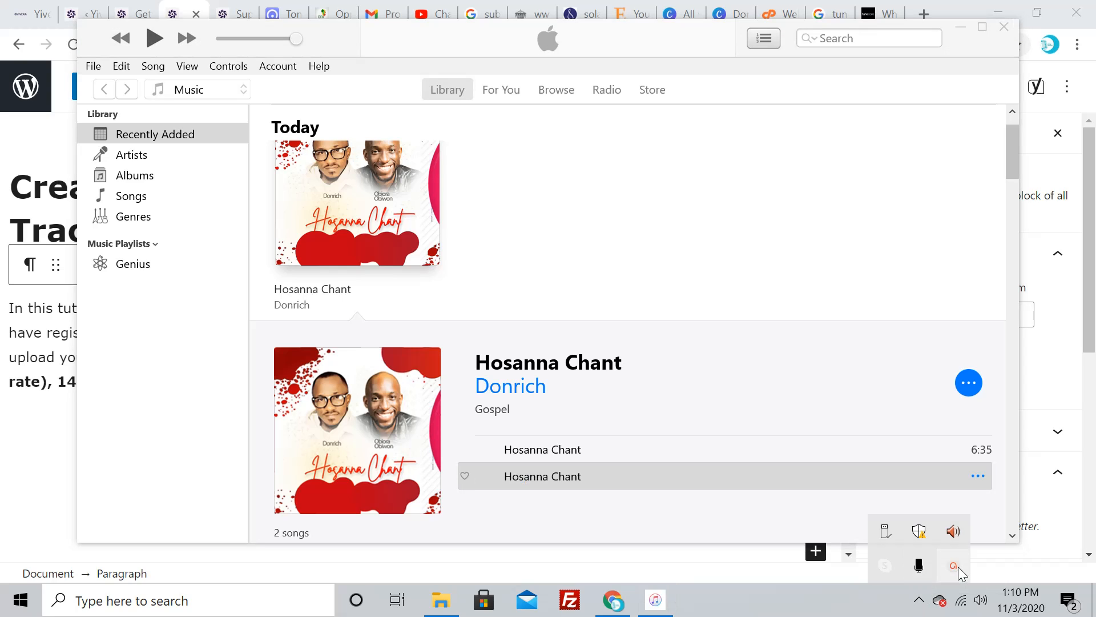
left_click(953, 564)
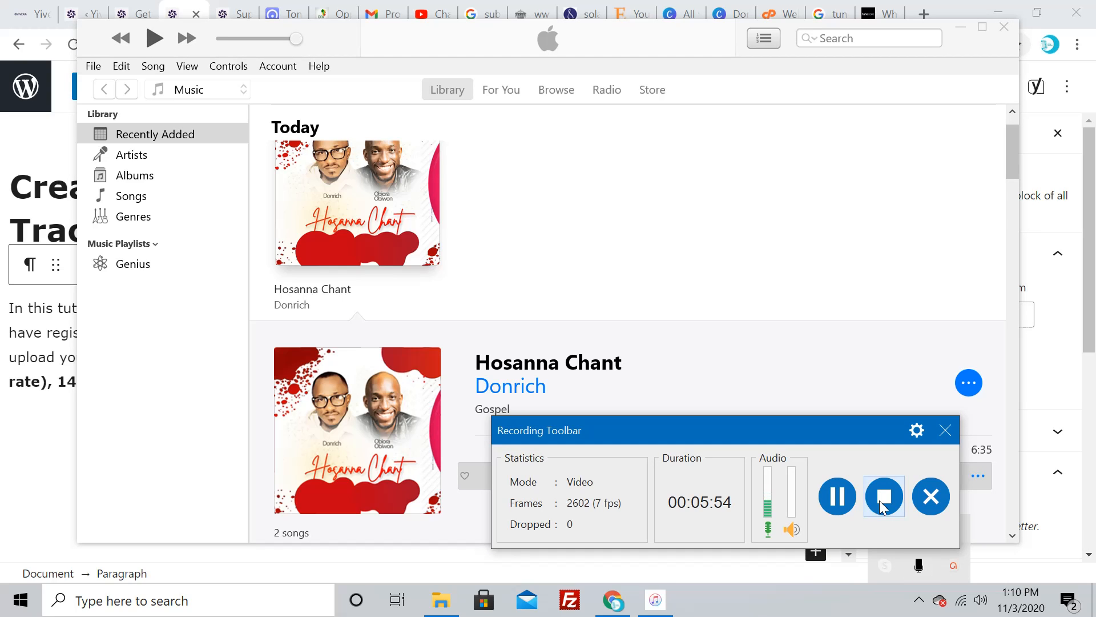